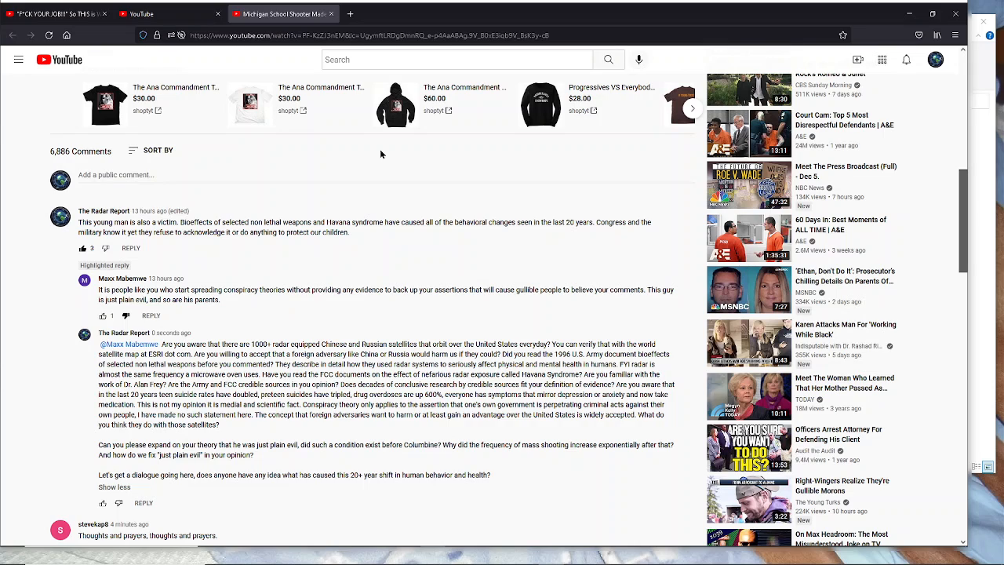
pyautogui.moveTo(389, 157)
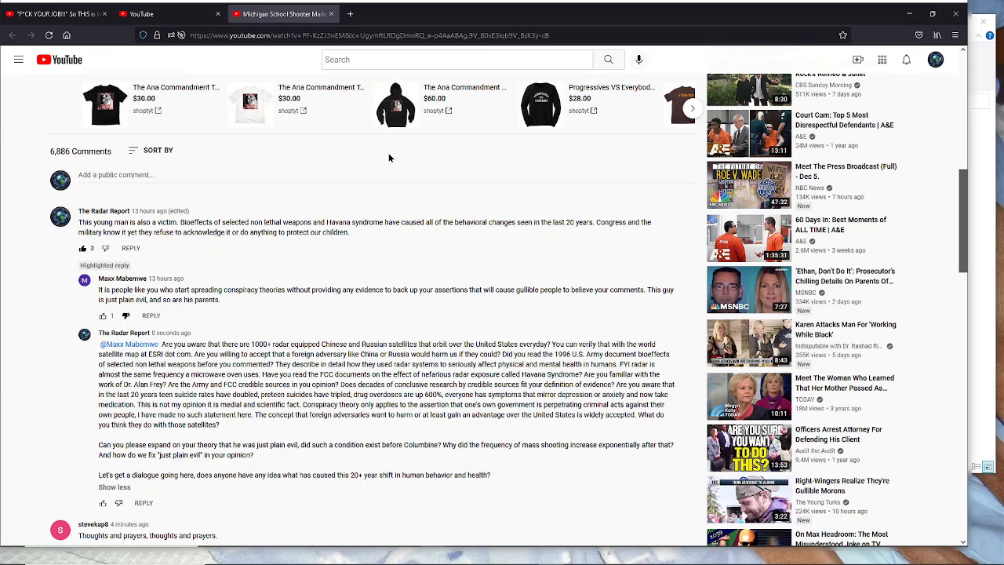
pyautogui.moveTo(389, 157)
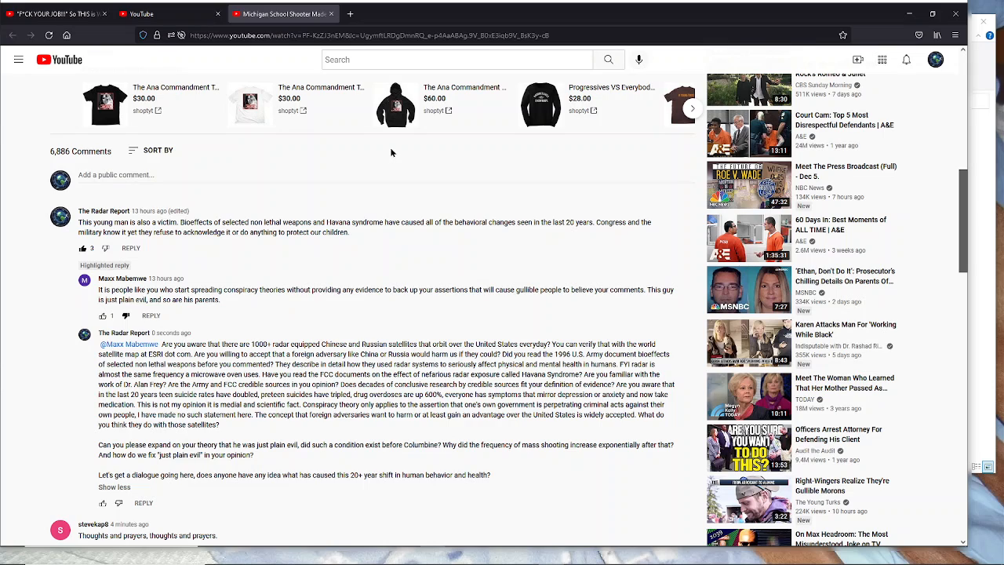
pyautogui.moveTo(396, 152)
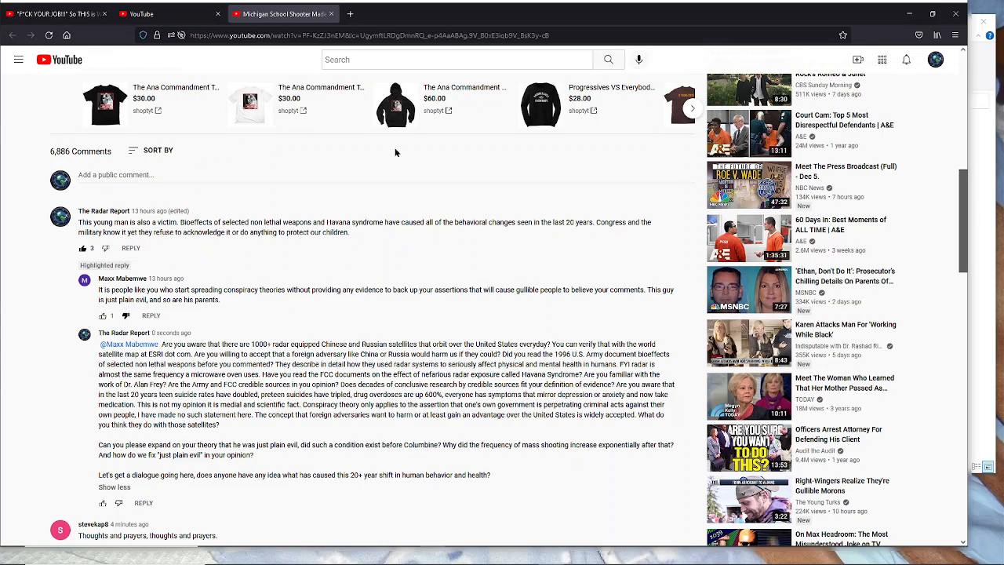
pyautogui.moveTo(364, 152)
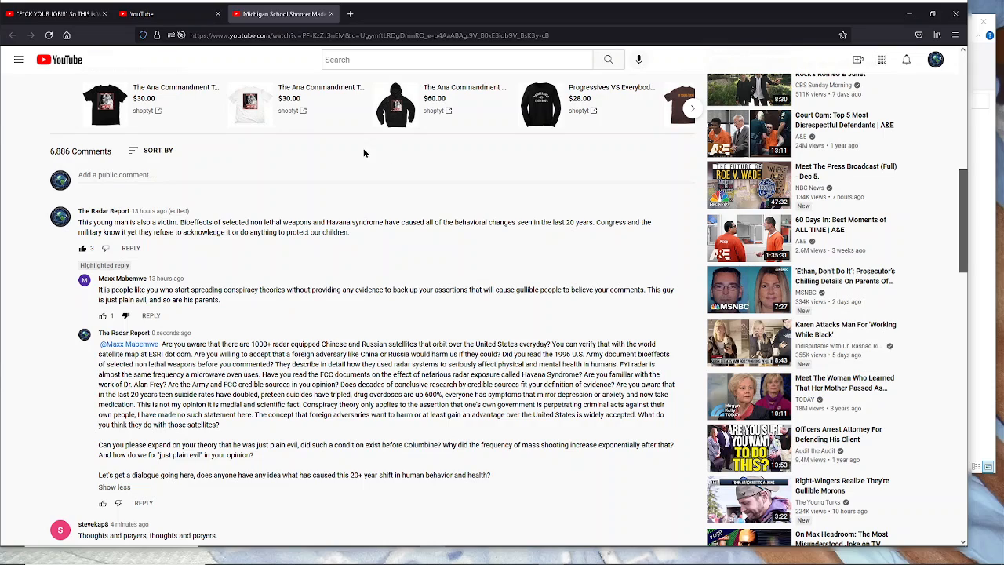
pyautogui.moveTo(373, 147)
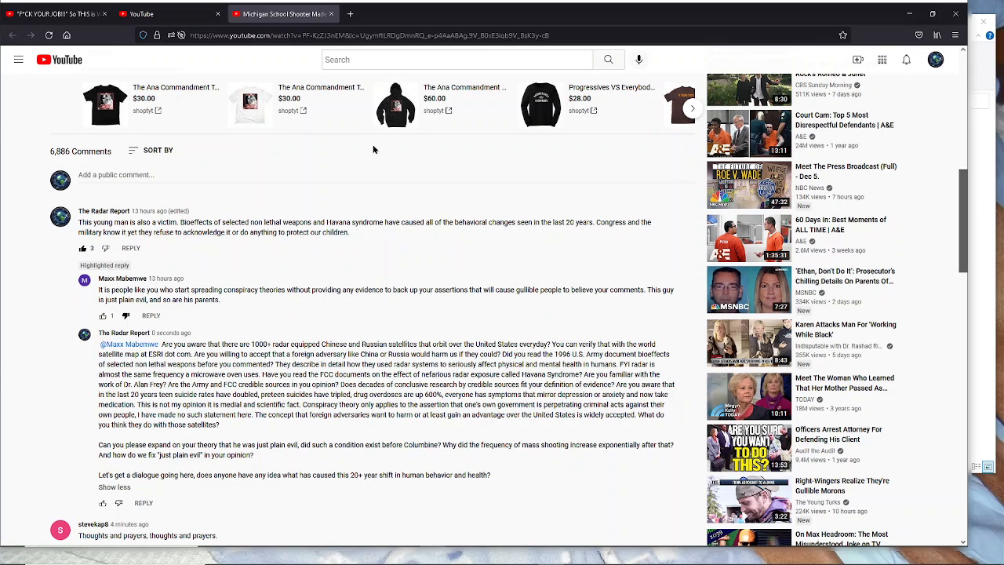
pyautogui.moveTo(374, 147)
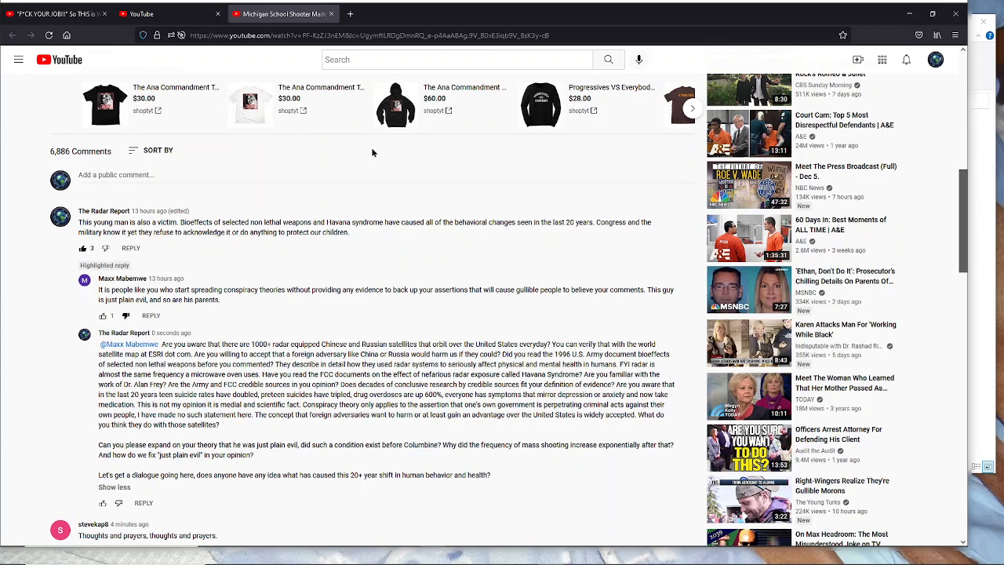
pyautogui.moveTo(367, 154)
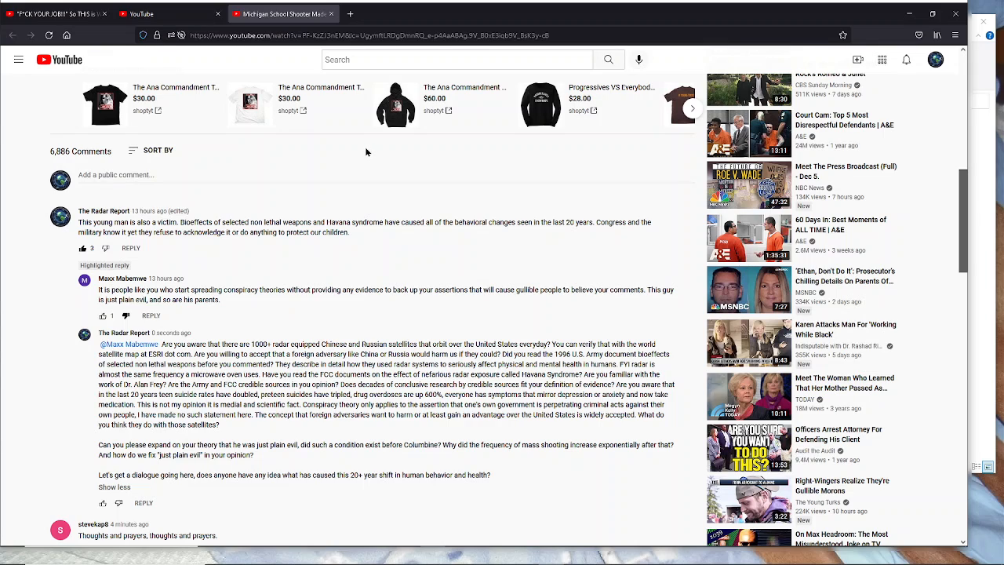
pyautogui.moveTo(223, 229)
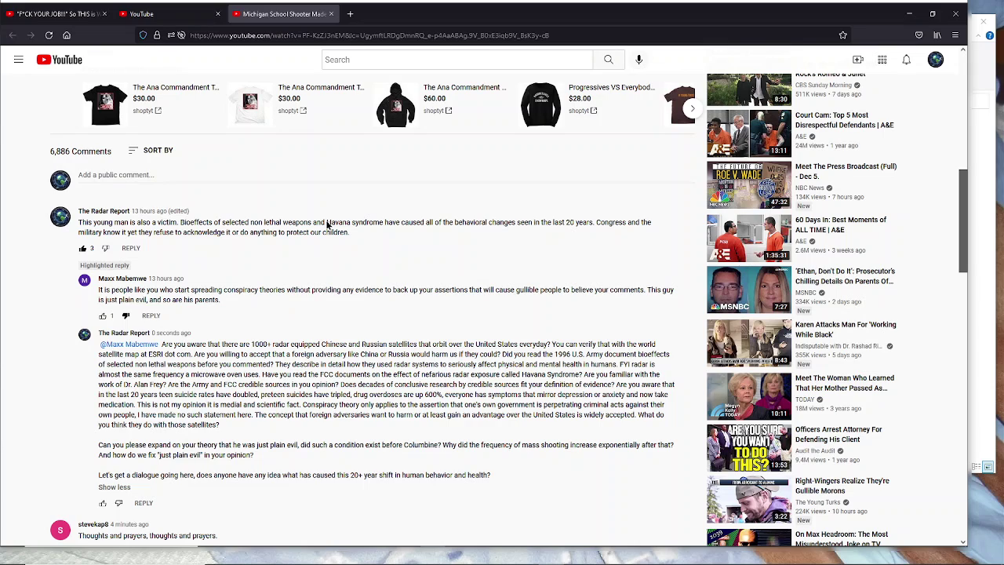
pyautogui.moveTo(380, 226)
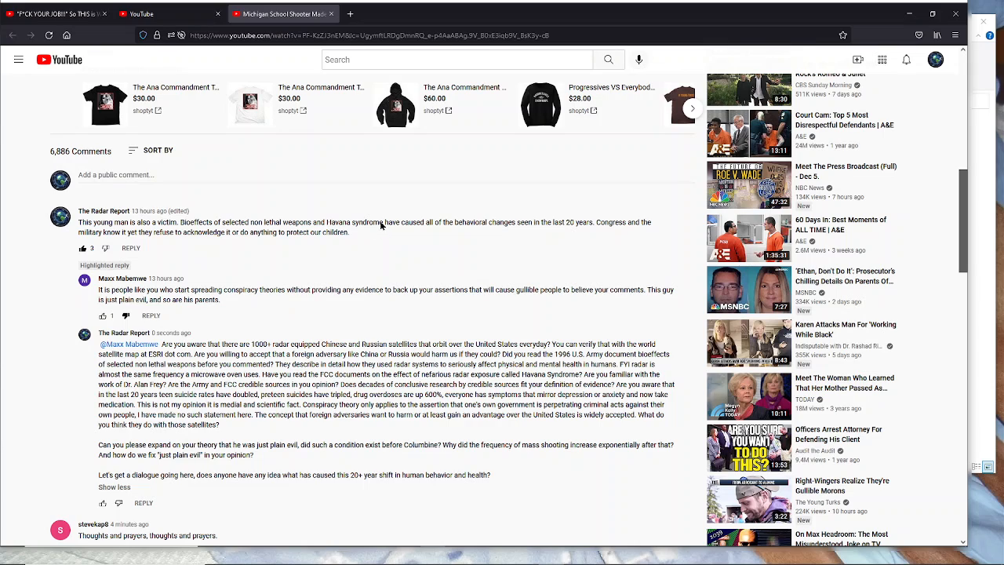
pyautogui.moveTo(383, 226)
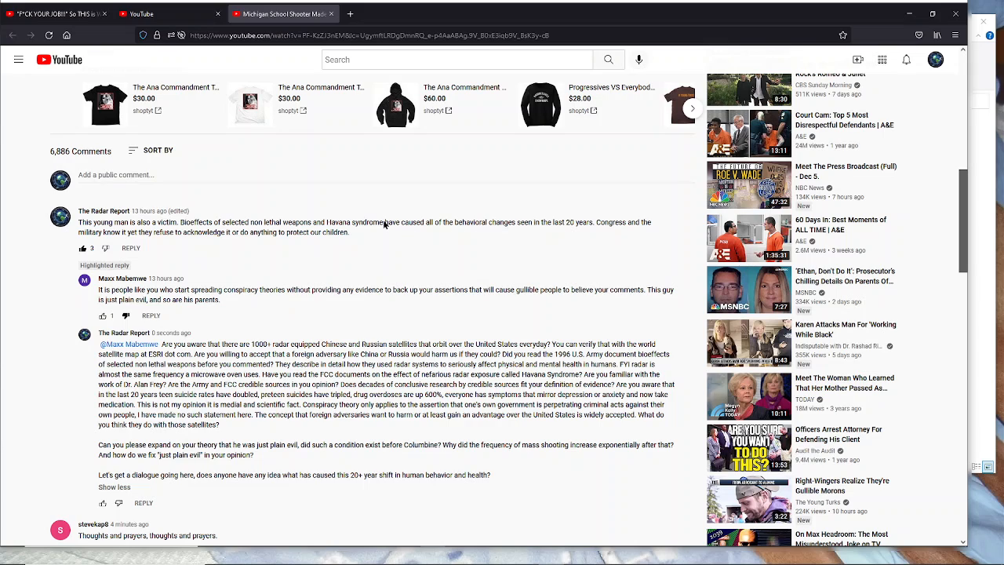
pyautogui.moveTo(327, 229)
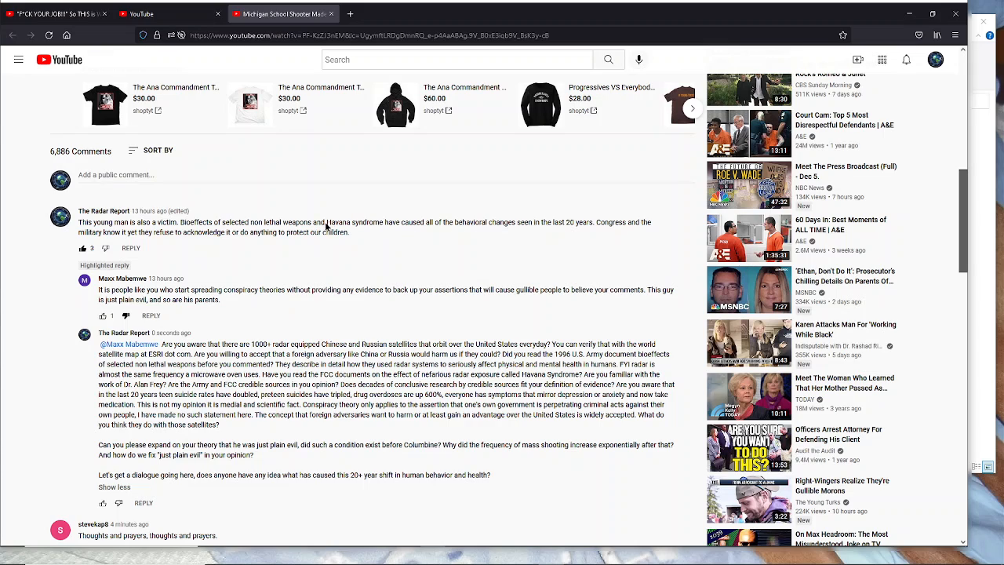
pyautogui.moveTo(386, 226)
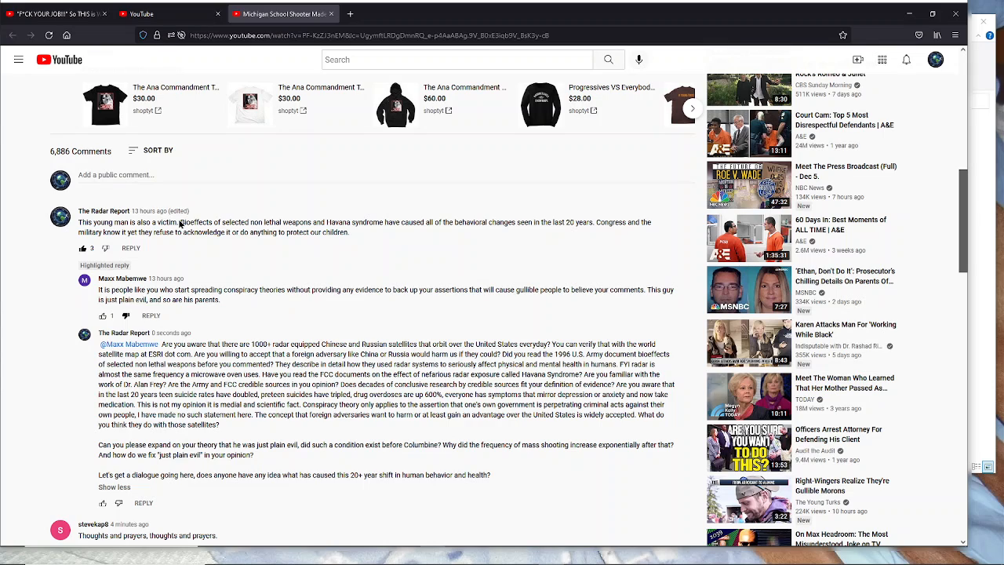
pyautogui.moveTo(330, 227)
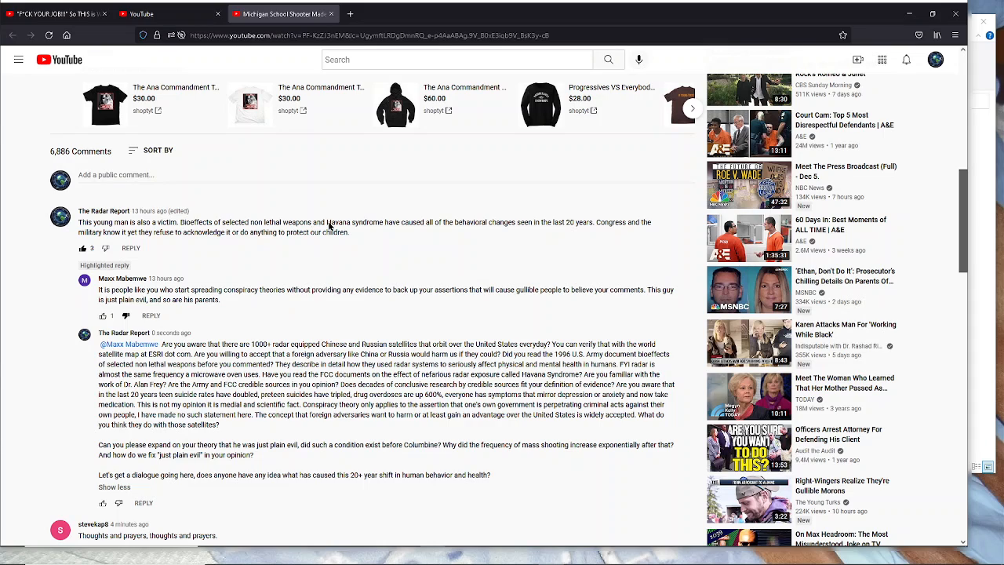
pyautogui.moveTo(356, 233)
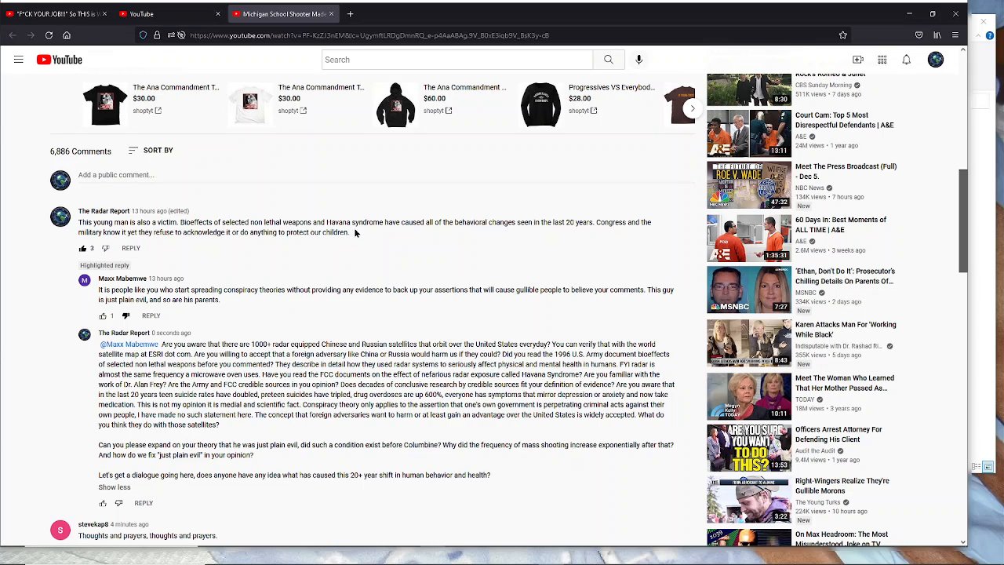
pyautogui.moveTo(327, 220)
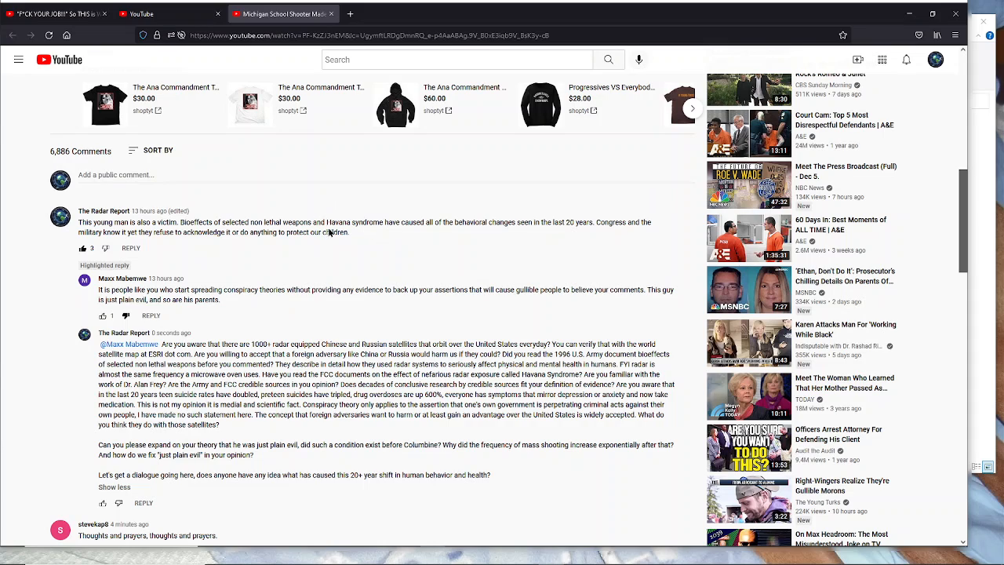
pyautogui.moveTo(388, 225)
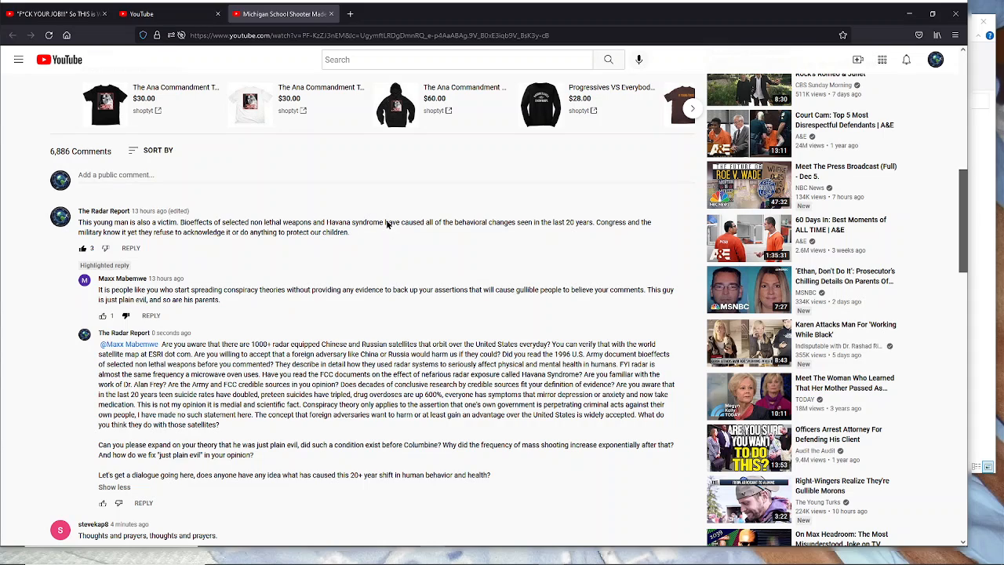
pyautogui.moveTo(386, 235)
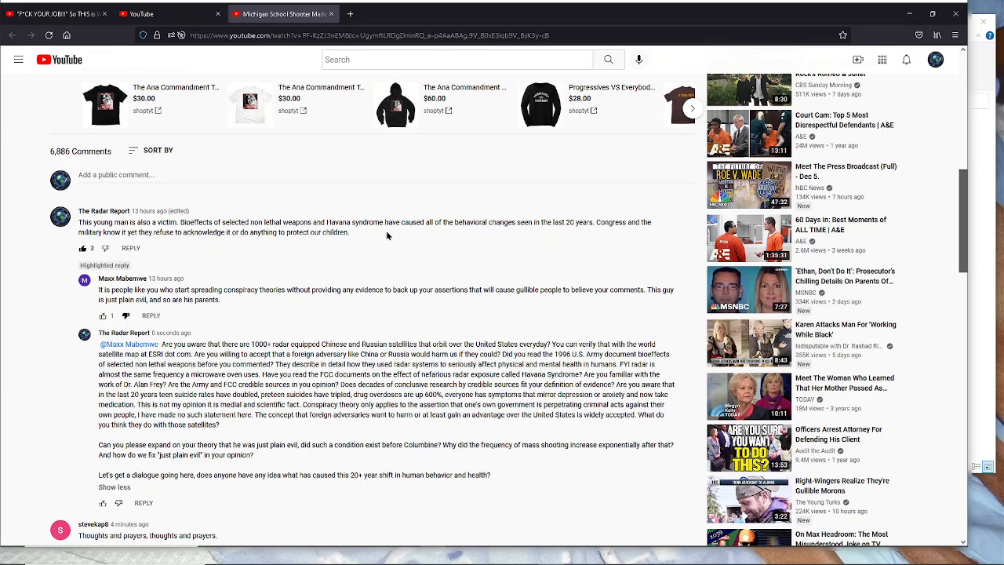
pyautogui.moveTo(376, 254)
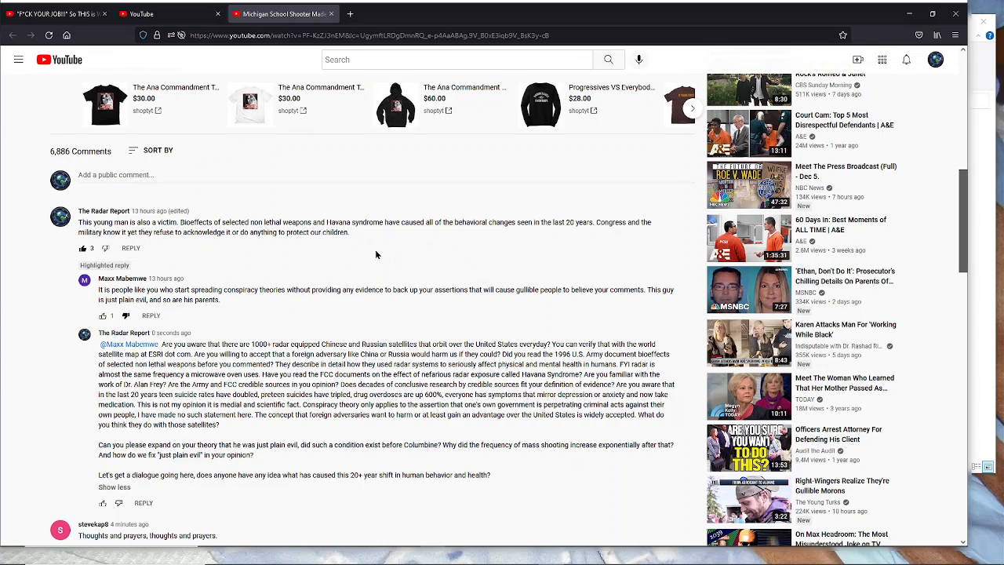
pyautogui.moveTo(376, 254)
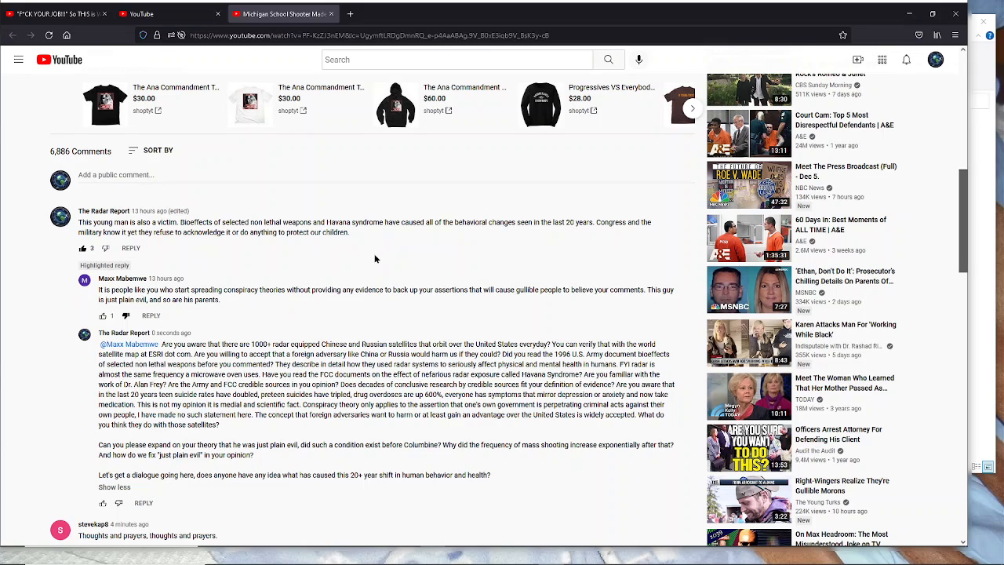
pyautogui.moveTo(386, 256)
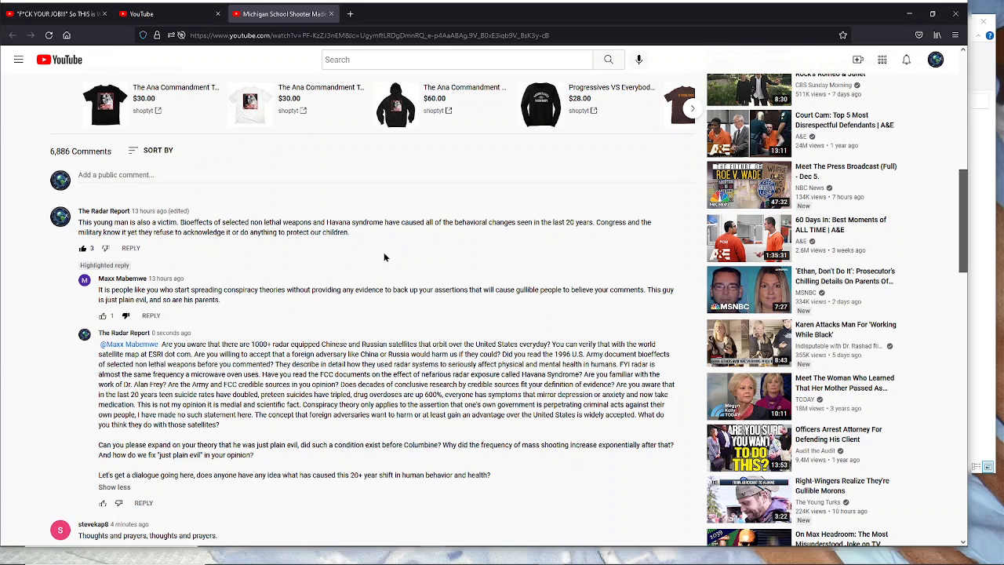
pyautogui.moveTo(107, 269)
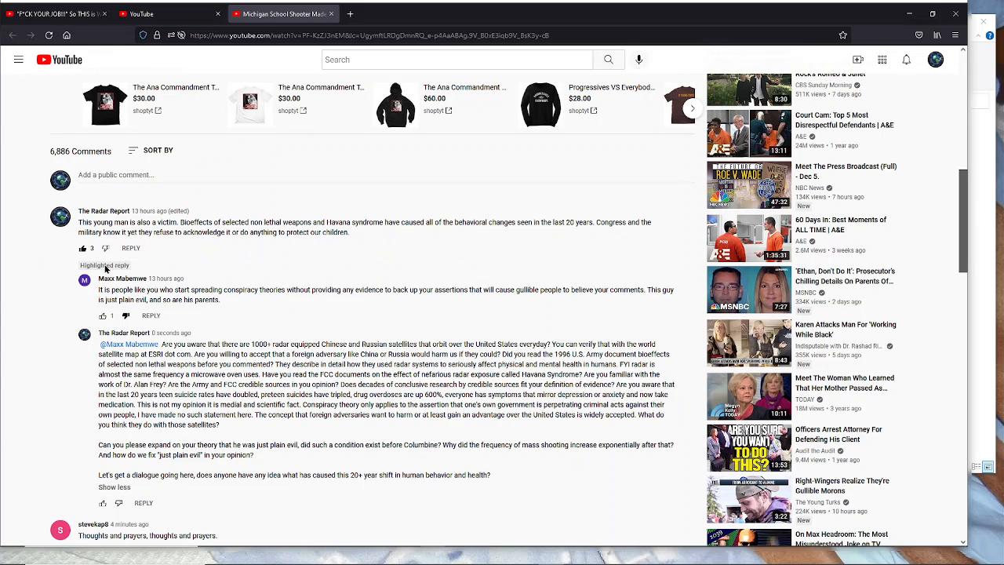
pyautogui.moveTo(367, 239)
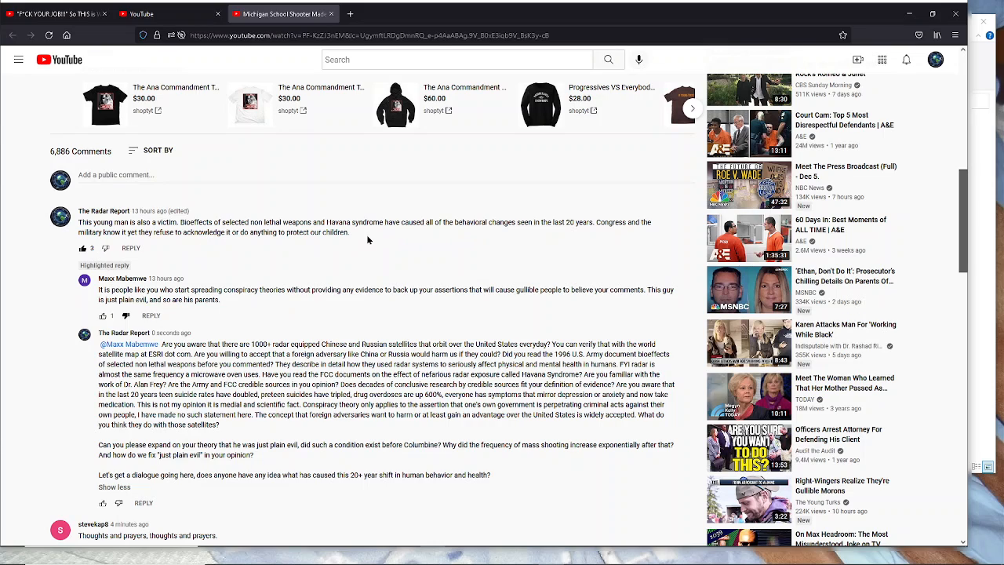
pyautogui.moveTo(589, 245)
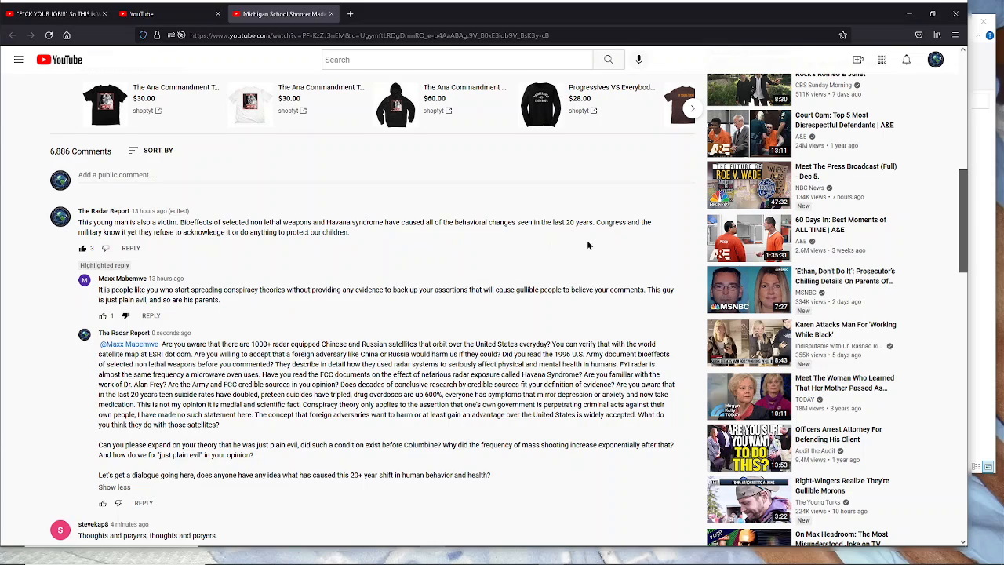
pyautogui.moveTo(348, 251)
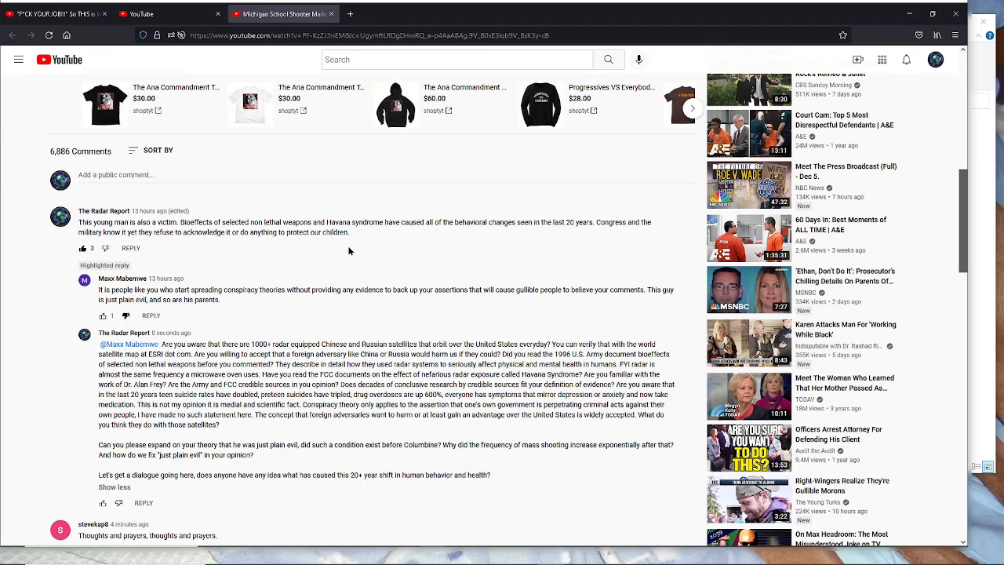
pyautogui.moveTo(332, 269)
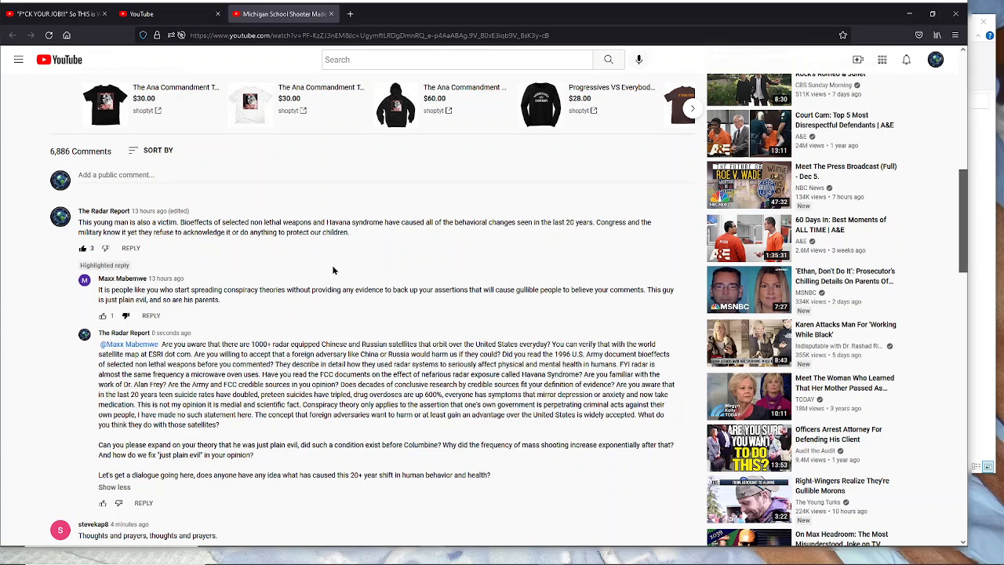
pyautogui.moveTo(336, 260)
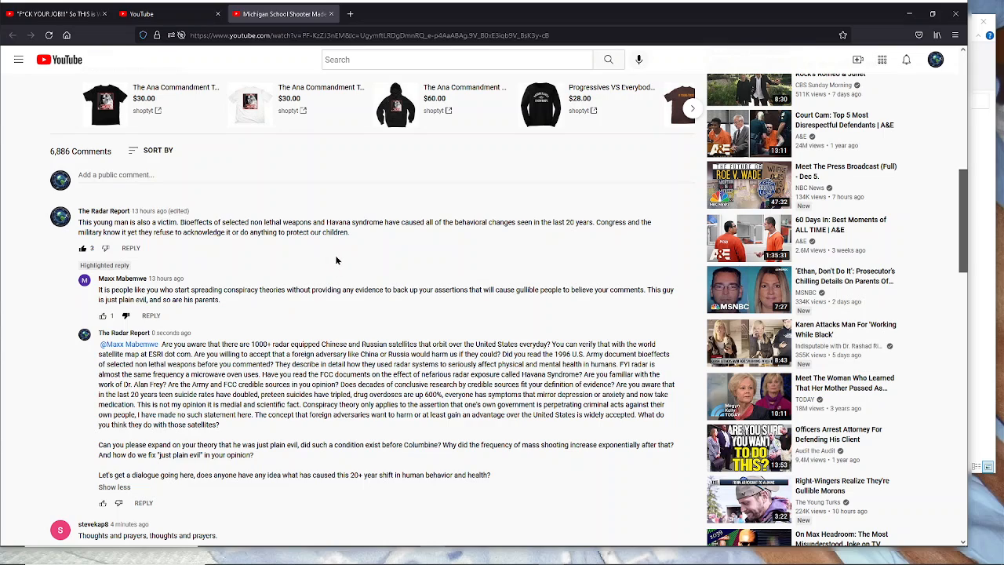
pyautogui.moveTo(223, 288)
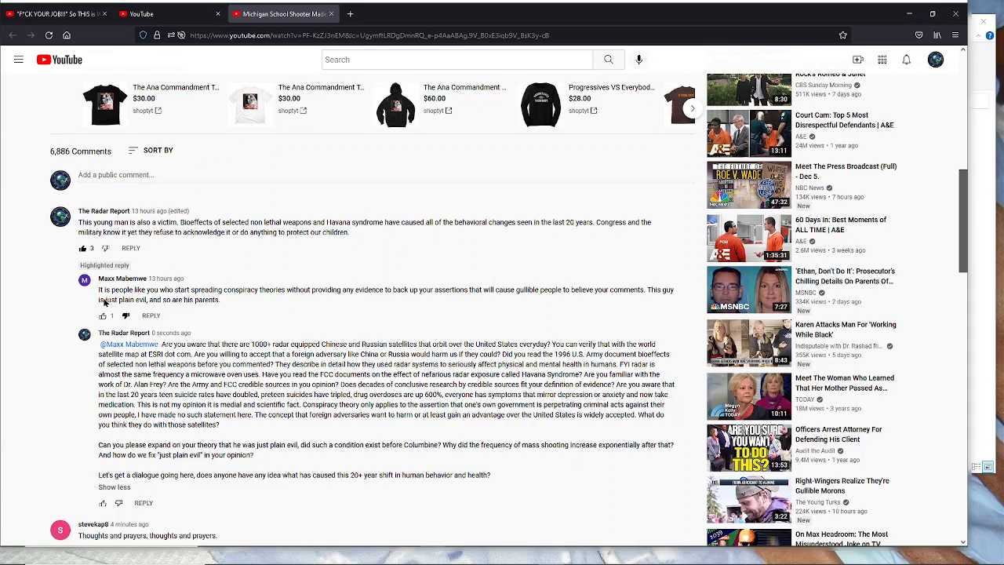
pyautogui.moveTo(285, 302)
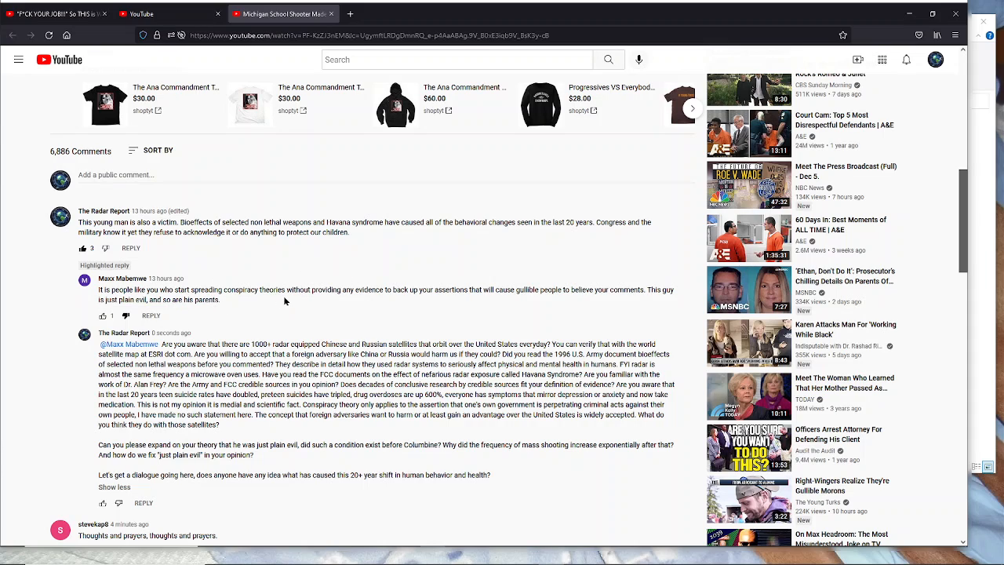
pyautogui.moveTo(401, 282)
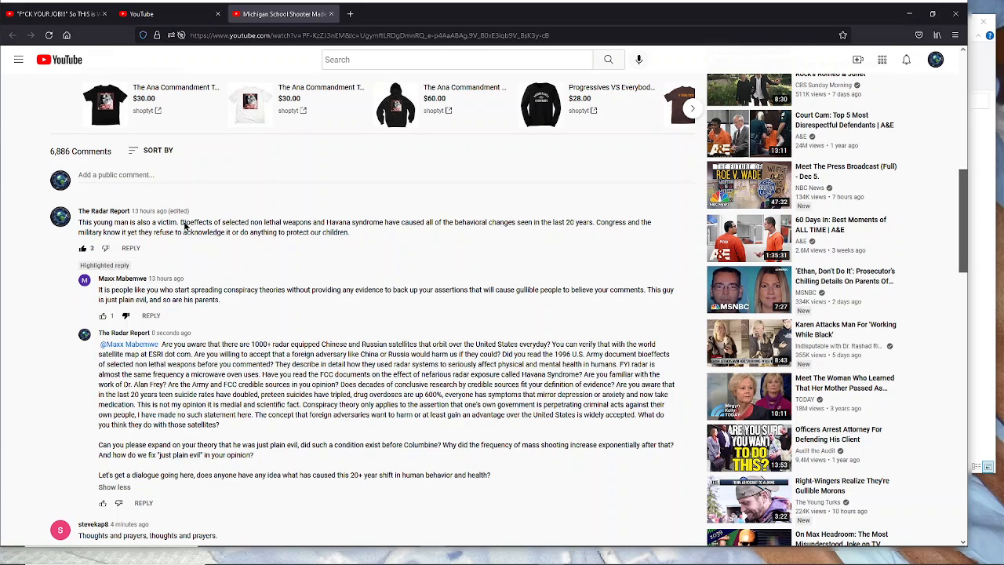
pyautogui.moveTo(198, 206)
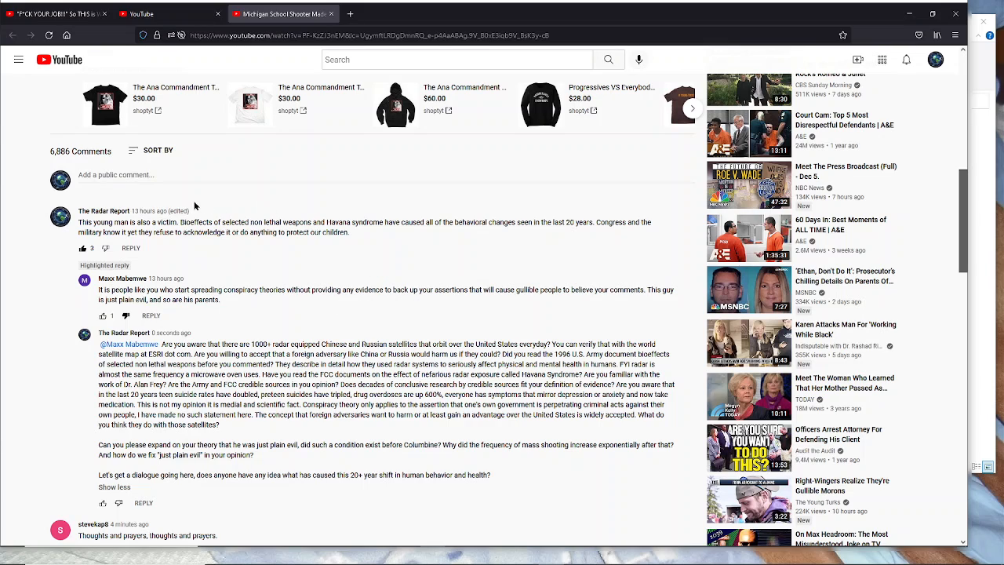
pyautogui.moveTo(354, 235)
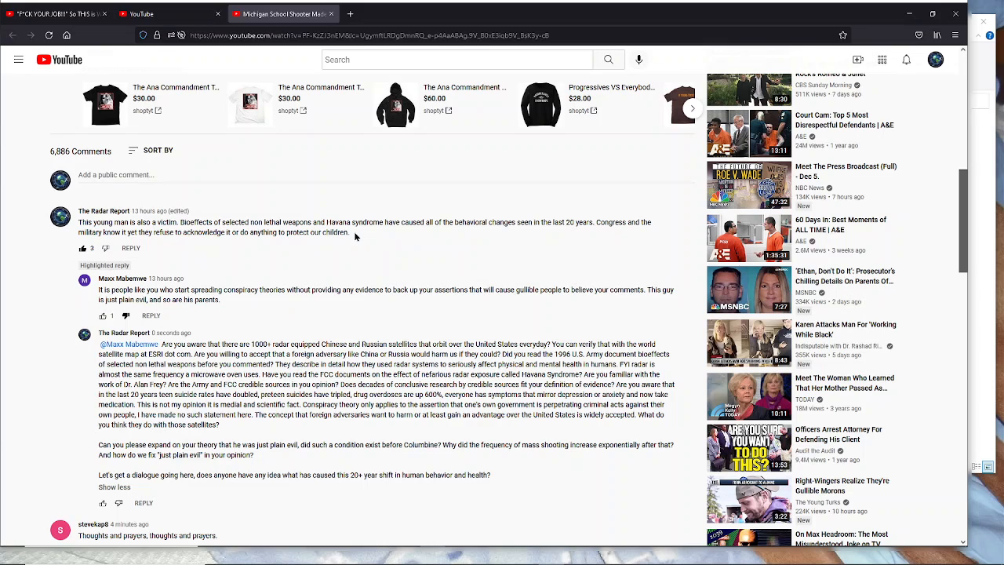
pyautogui.moveTo(355, 232)
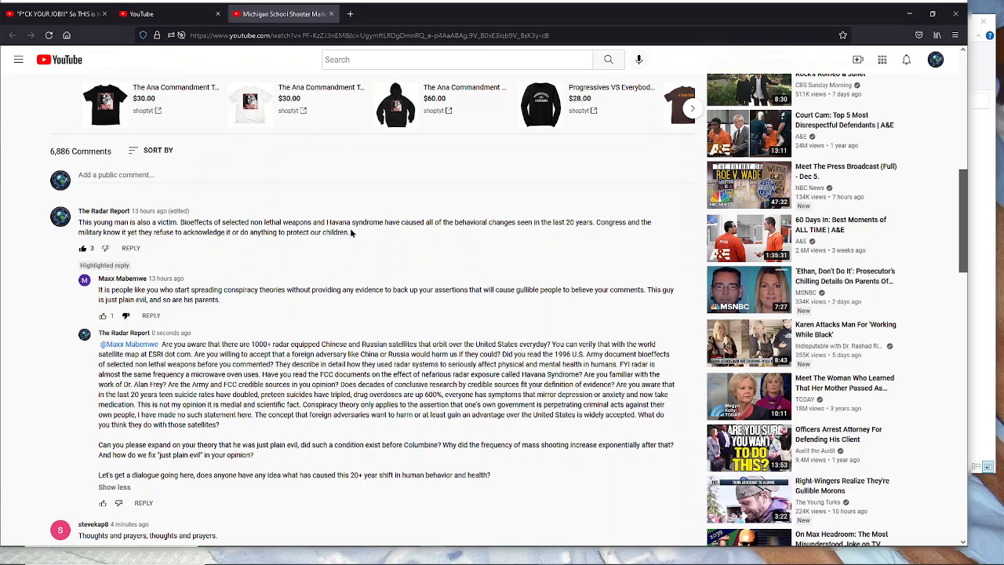
pyautogui.moveTo(327, 227)
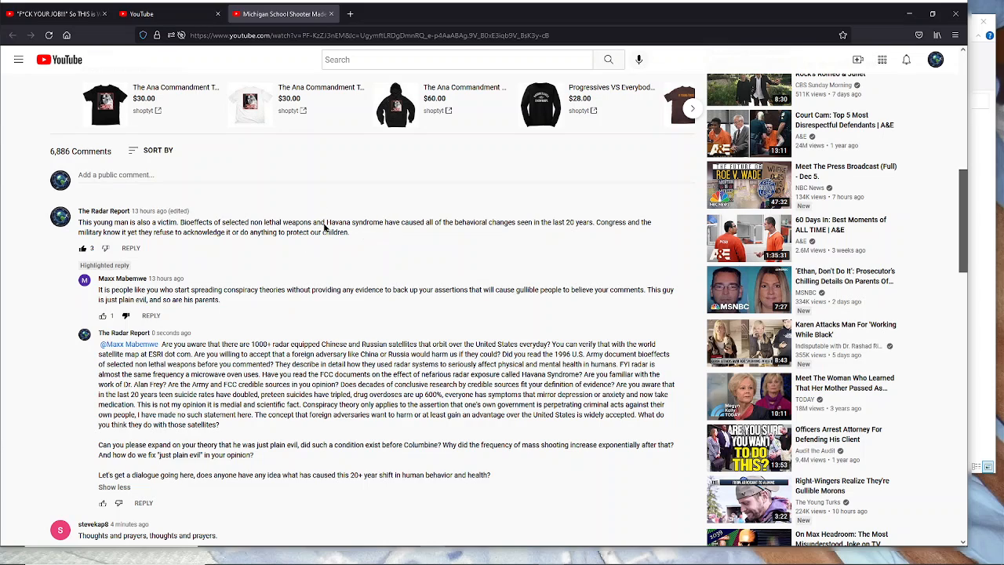
pyautogui.moveTo(355, 232)
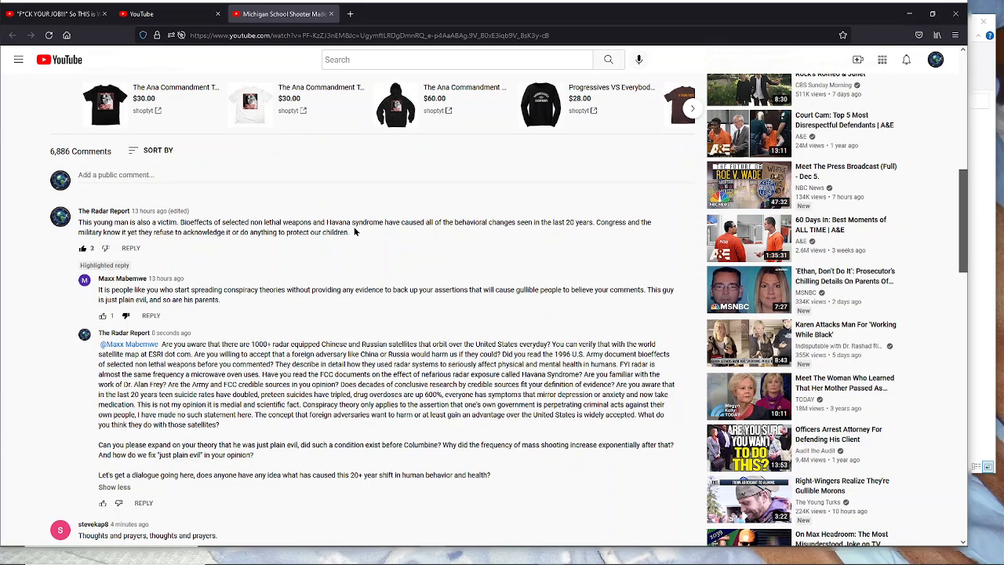
pyautogui.moveTo(385, 223)
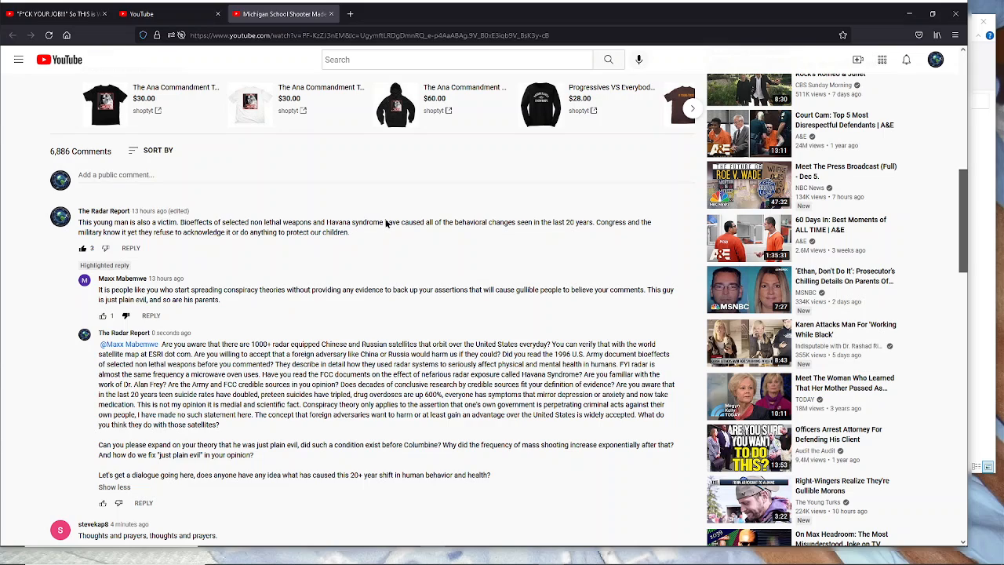
pyautogui.moveTo(204, 212)
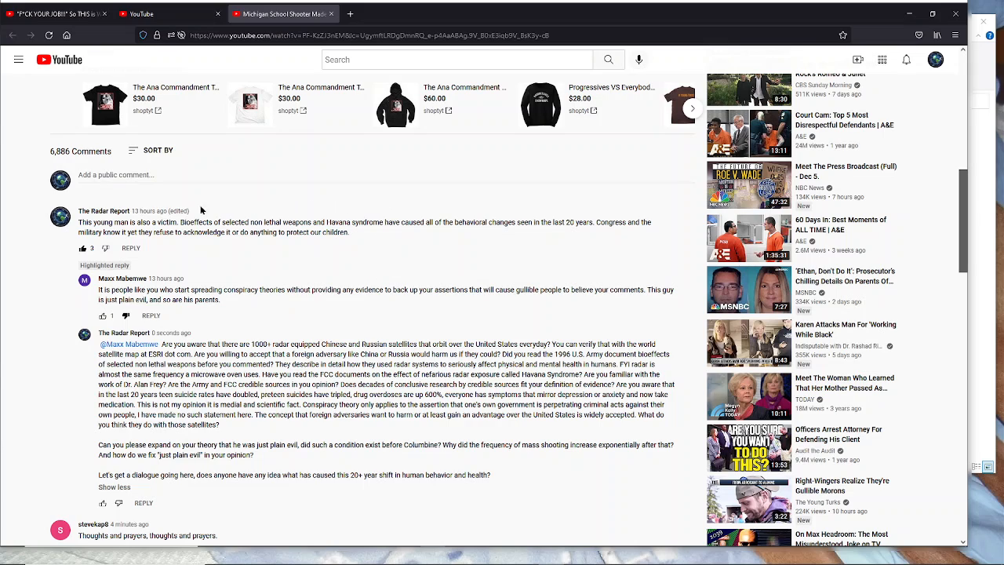
pyautogui.moveTo(458, 296)
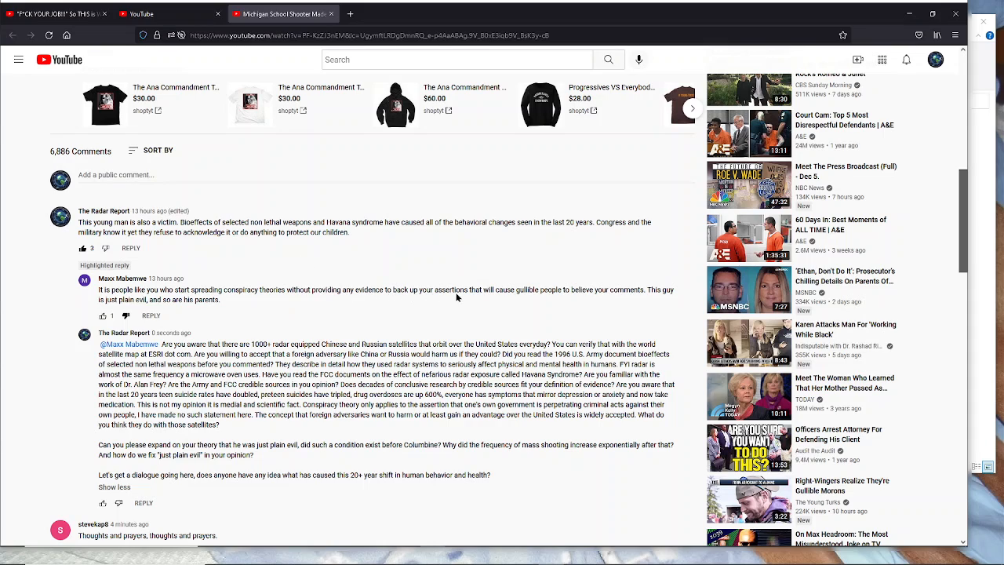
pyautogui.moveTo(468, 289)
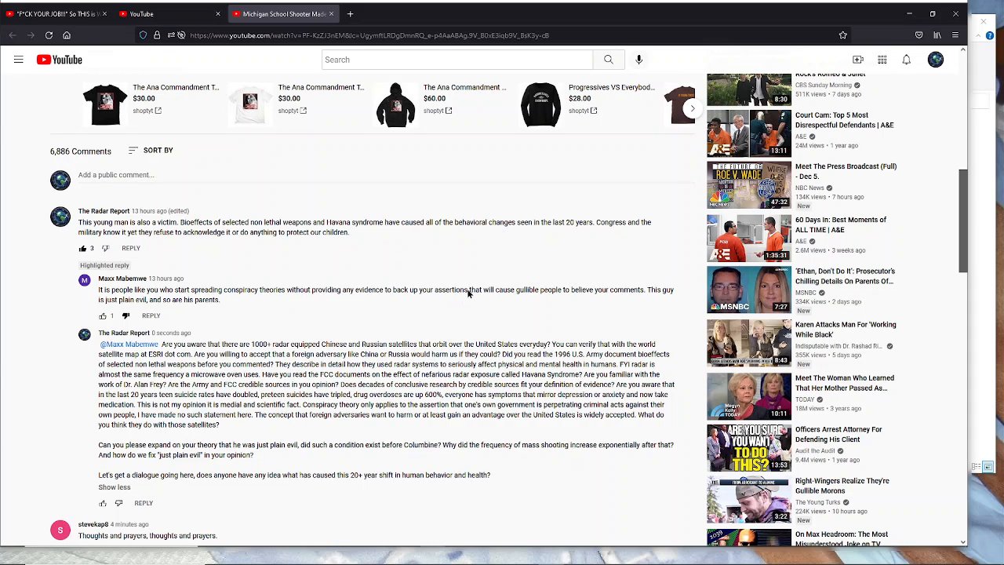
pyautogui.moveTo(439, 297)
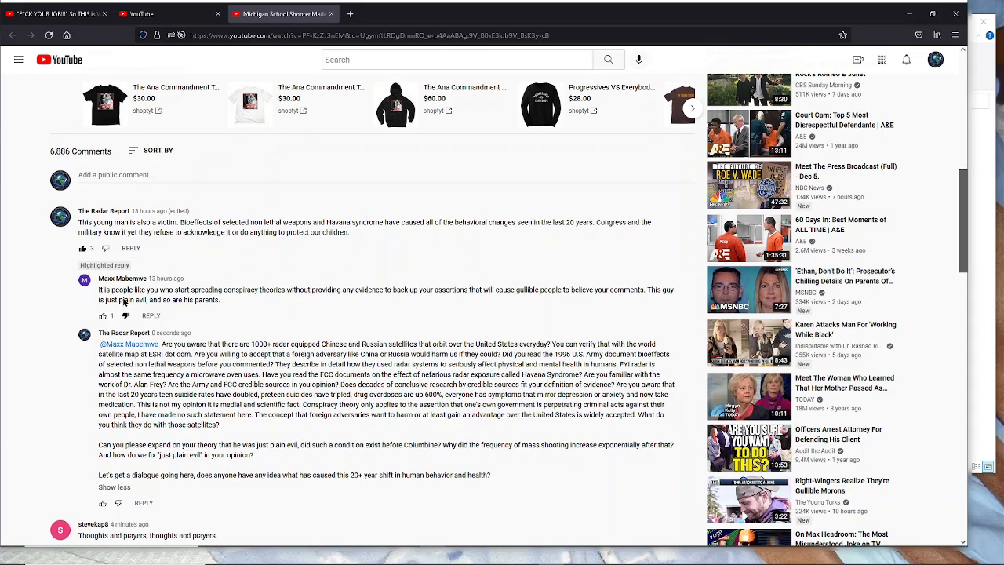
pyautogui.moveTo(662, 293)
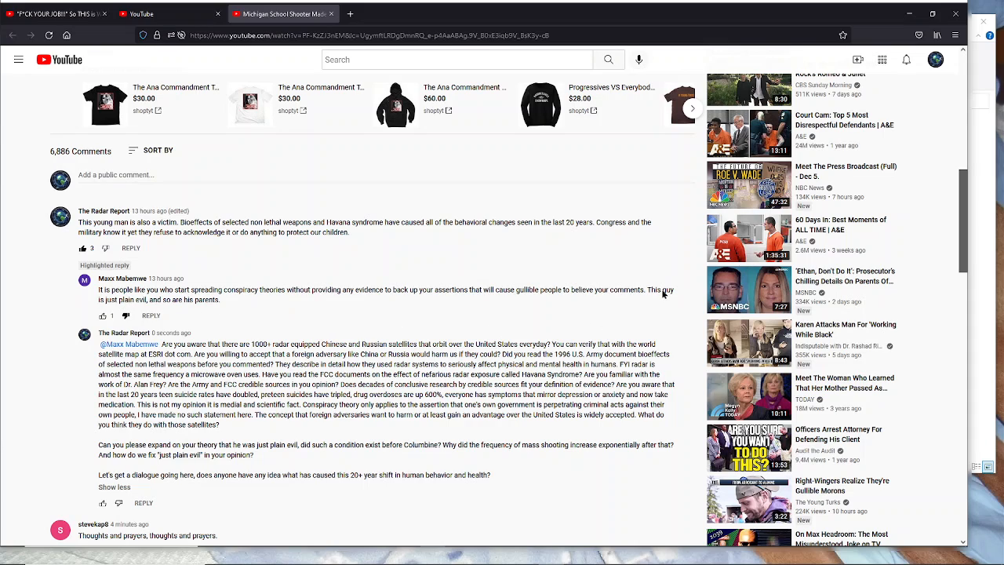
pyautogui.moveTo(126, 301)
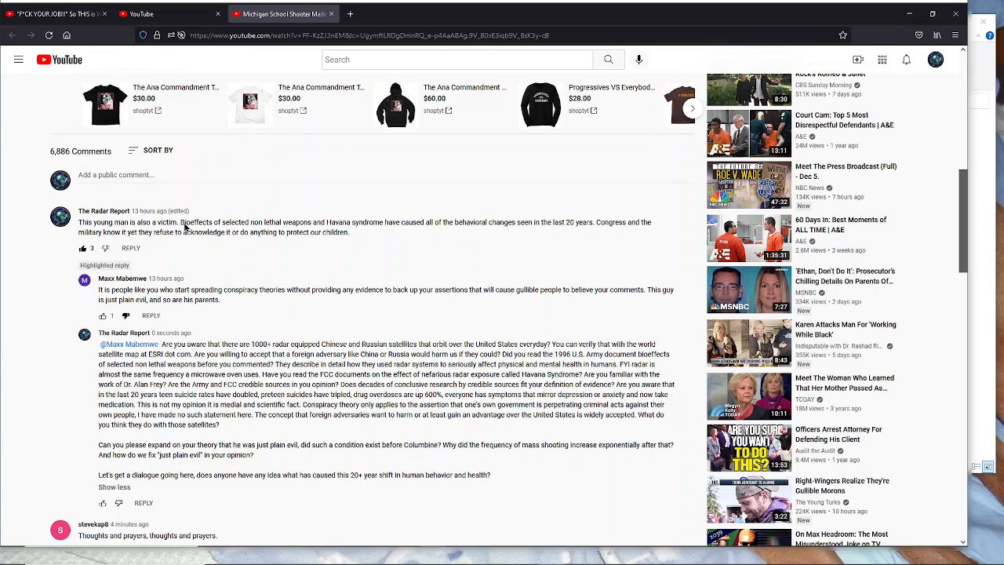
pyautogui.moveTo(384, 228)
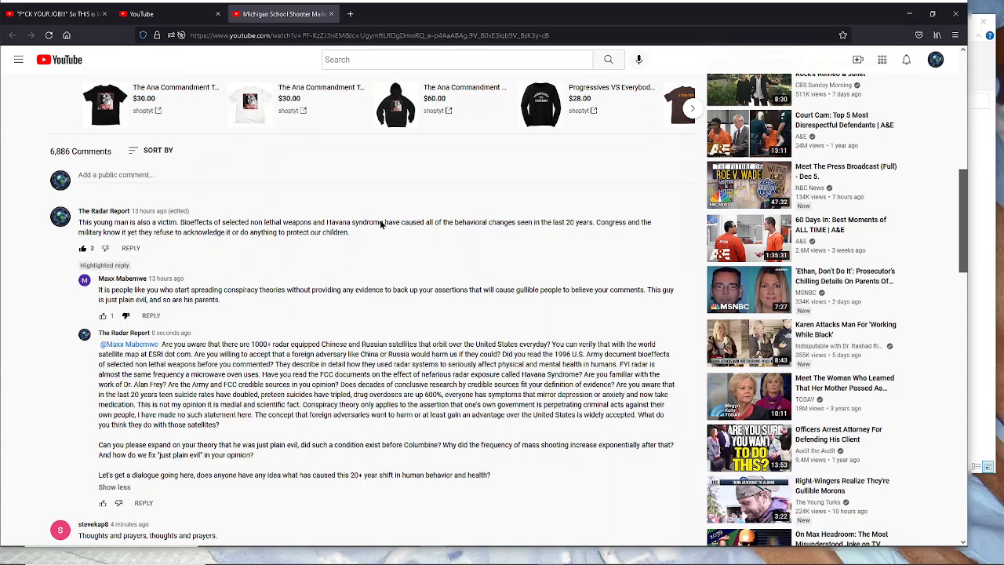
pyautogui.moveTo(201, 241)
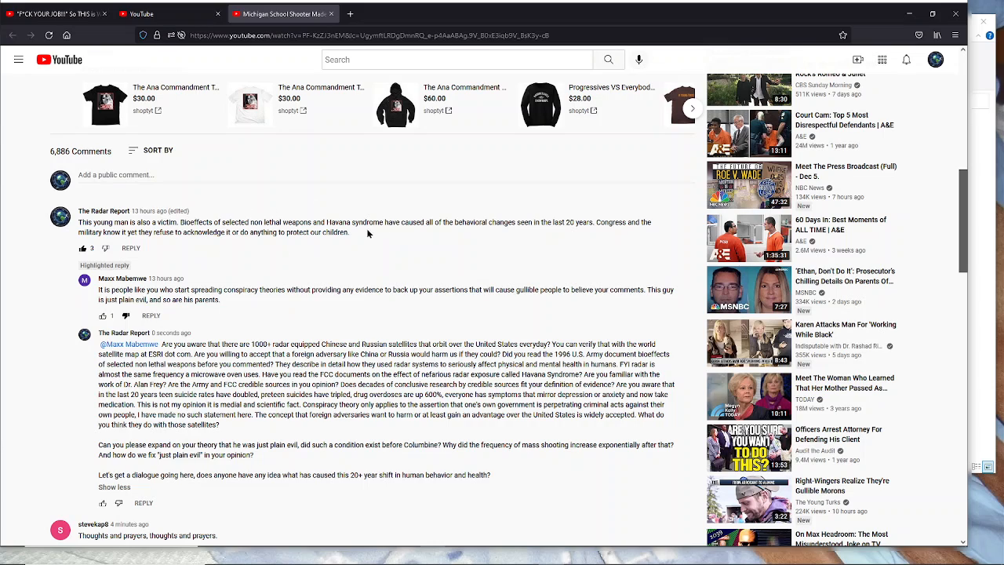
pyautogui.moveTo(323, 220)
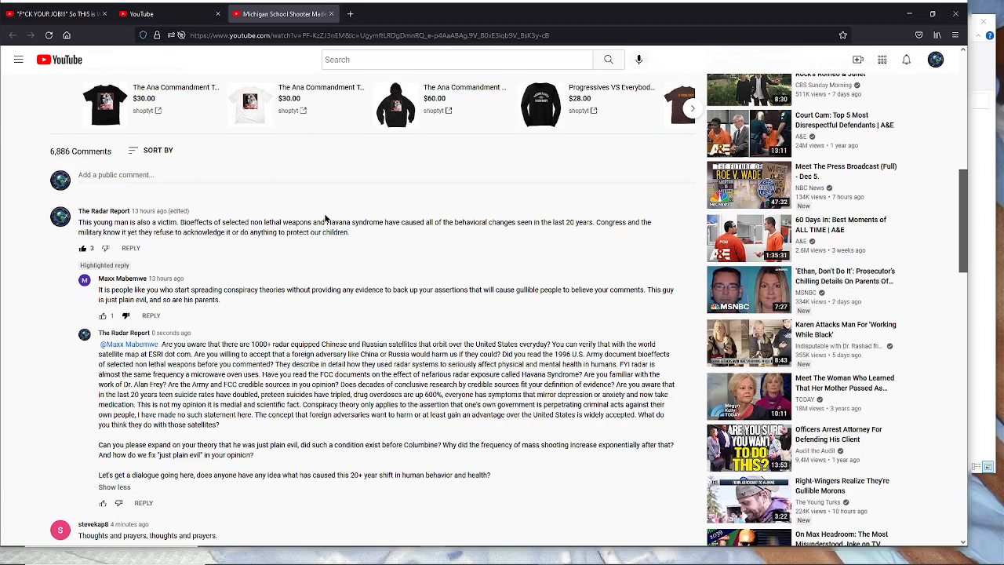
pyautogui.moveTo(383, 225)
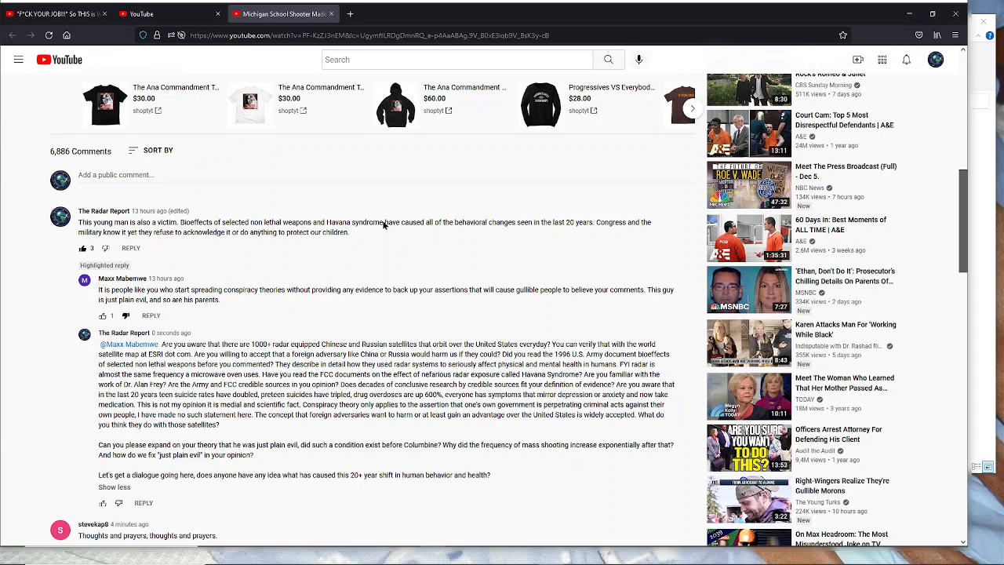
pyautogui.moveTo(326, 226)
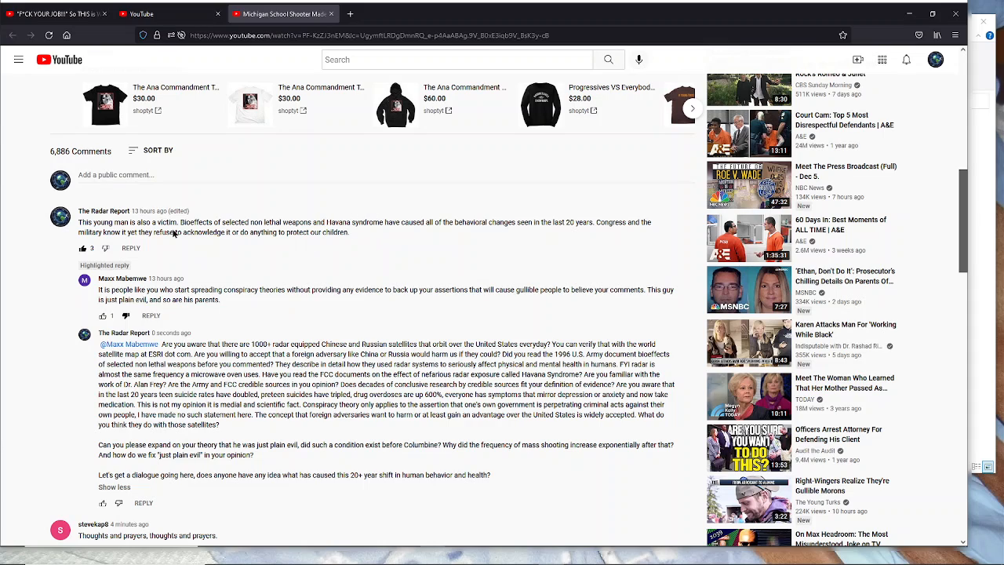
pyautogui.moveTo(257, 347)
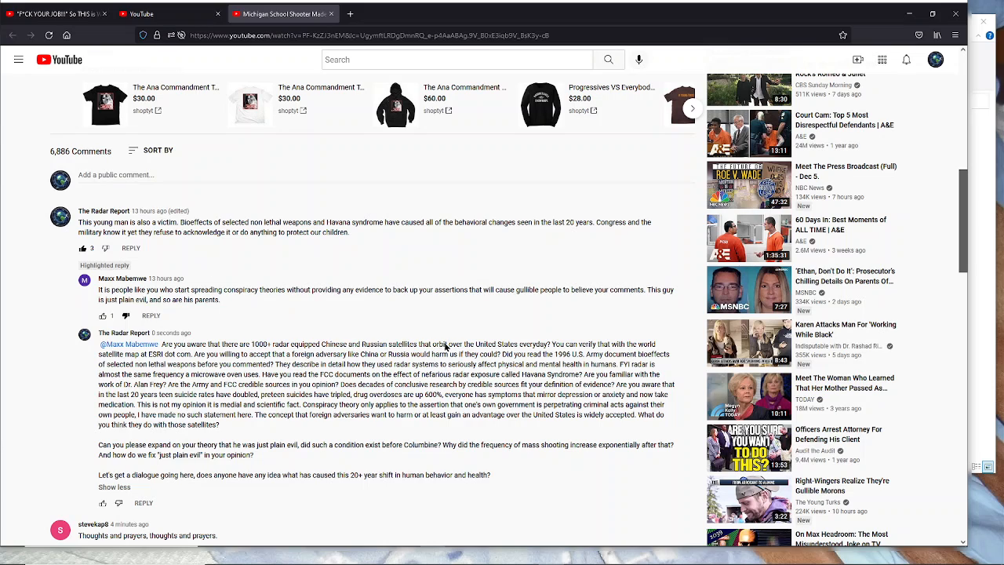
pyautogui.moveTo(551, 346)
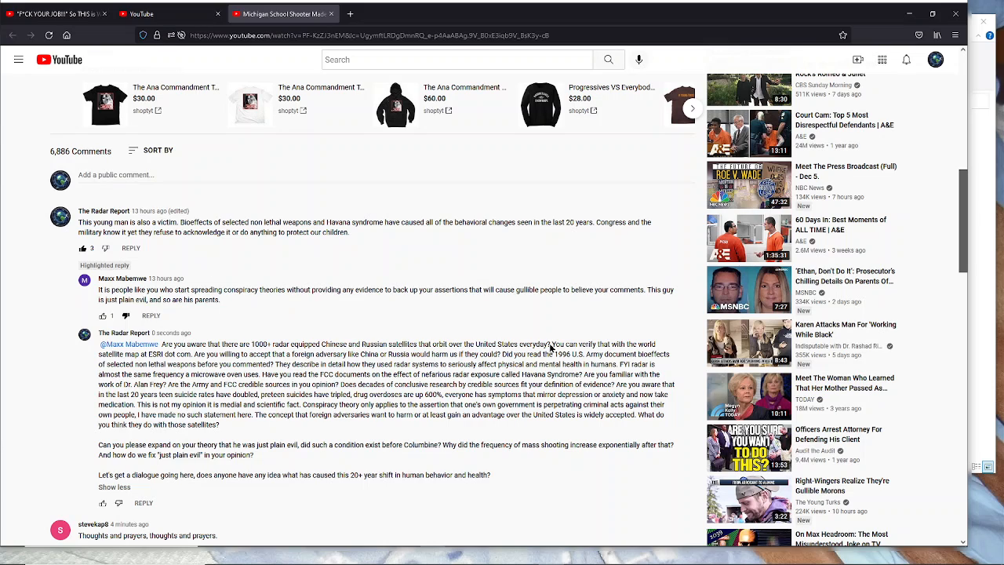
pyautogui.moveTo(339, 310)
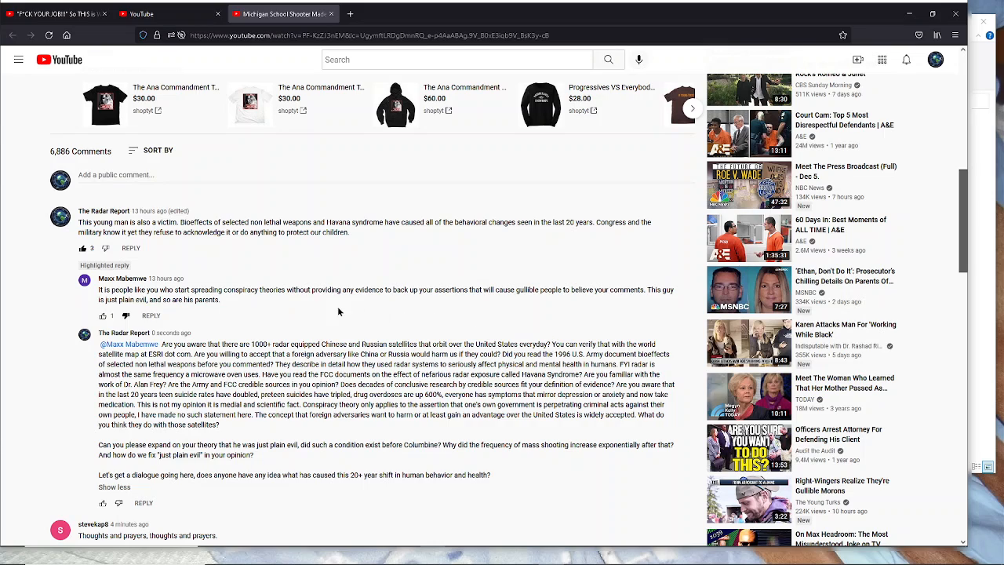
pyautogui.moveTo(131, 365)
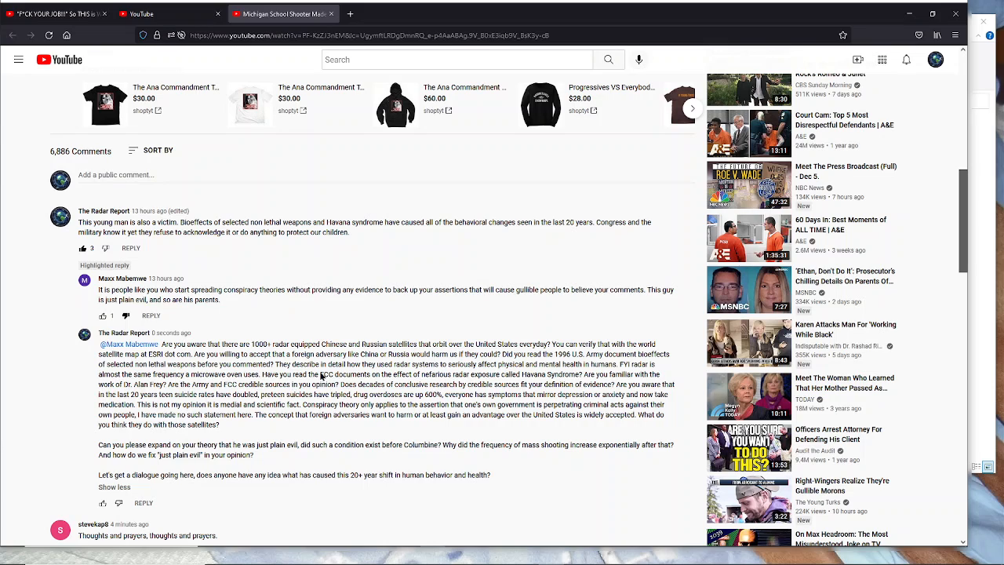
pyautogui.moveTo(477, 358)
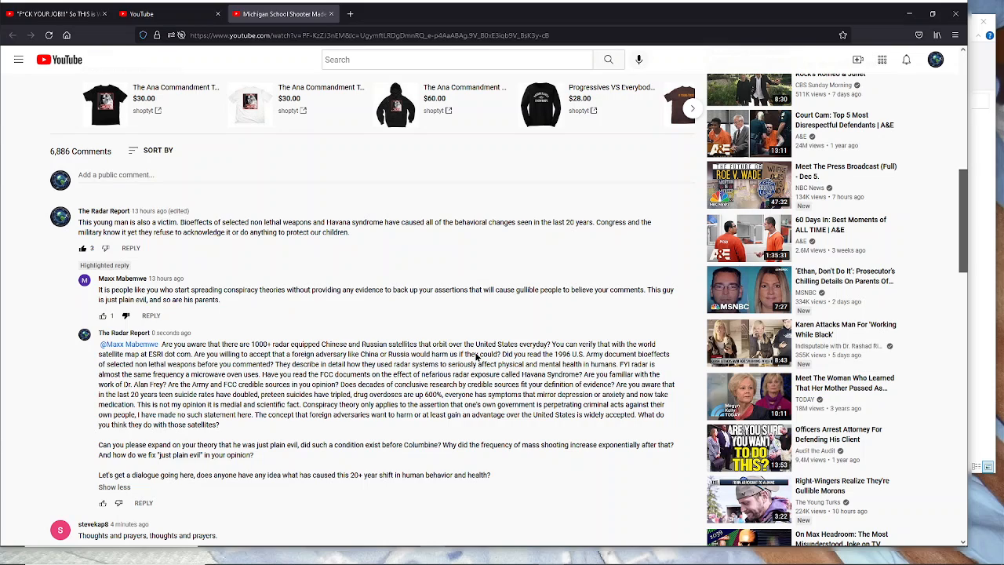
pyautogui.moveTo(530, 355)
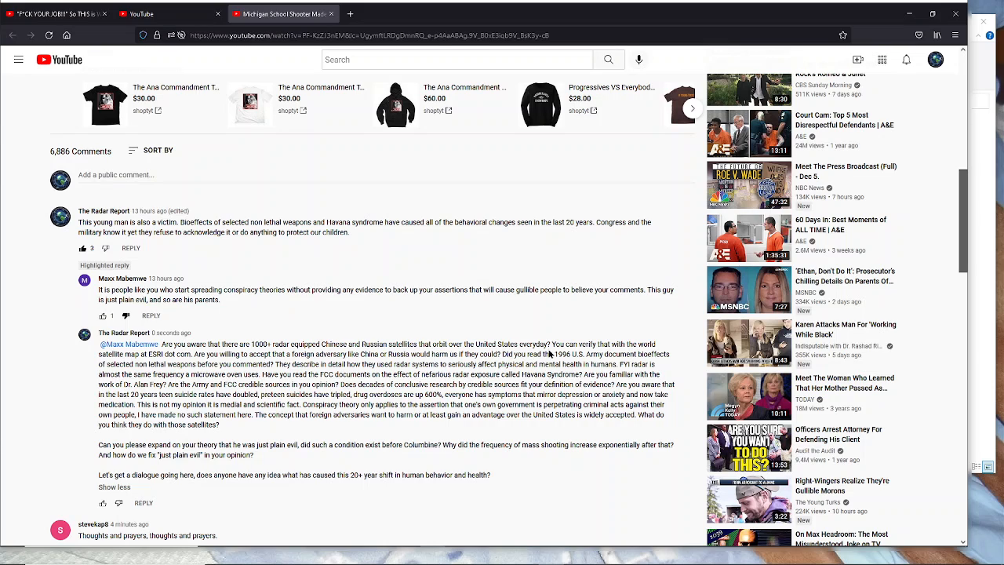
pyautogui.moveTo(656, 355)
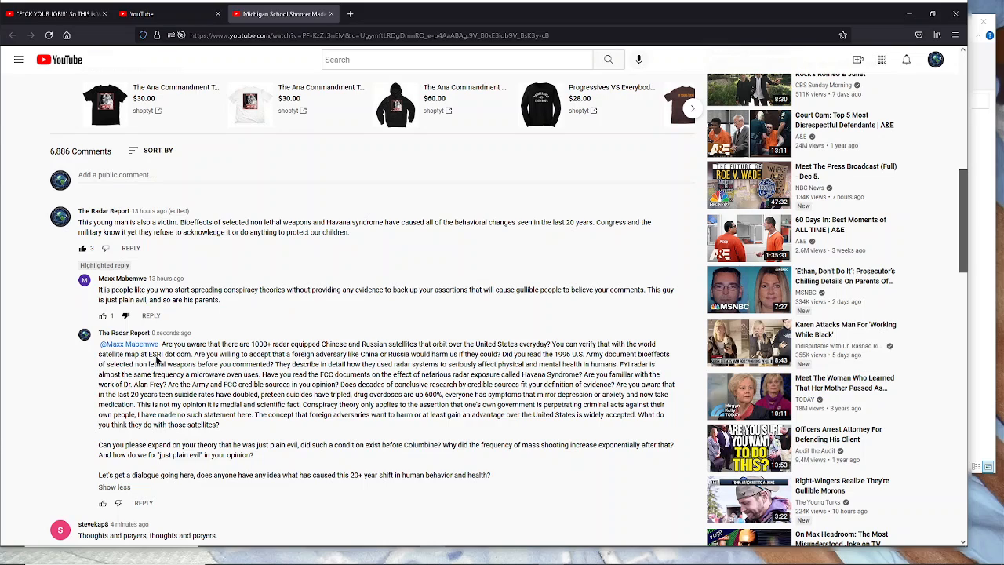
pyautogui.moveTo(239, 368)
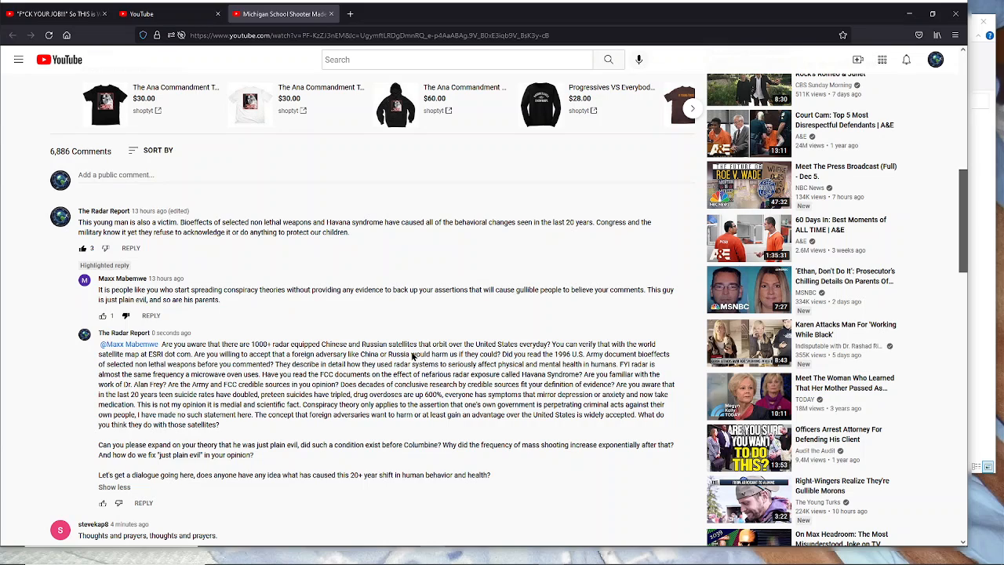
pyautogui.moveTo(495, 355)
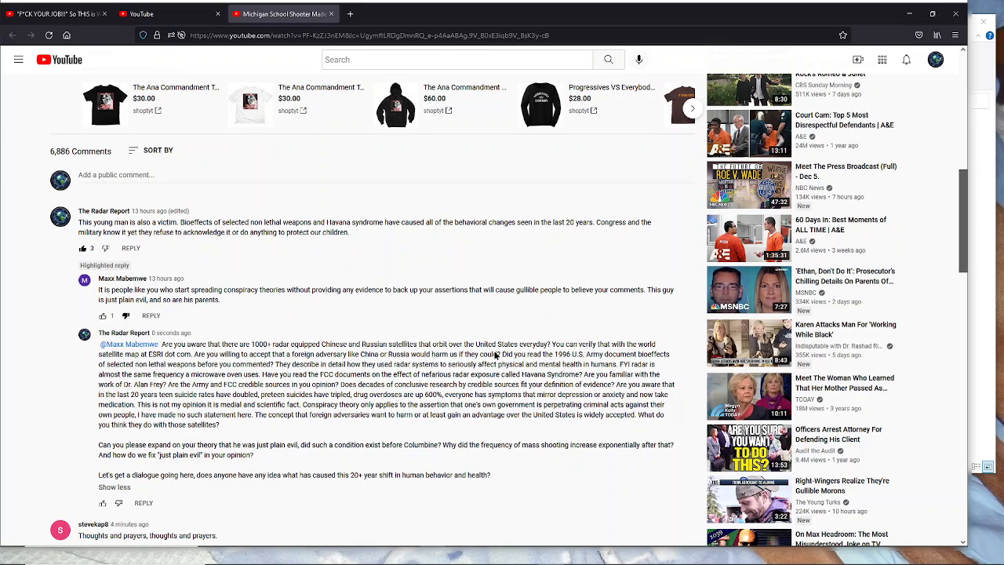
pyautogui.moveTo(667, 361)
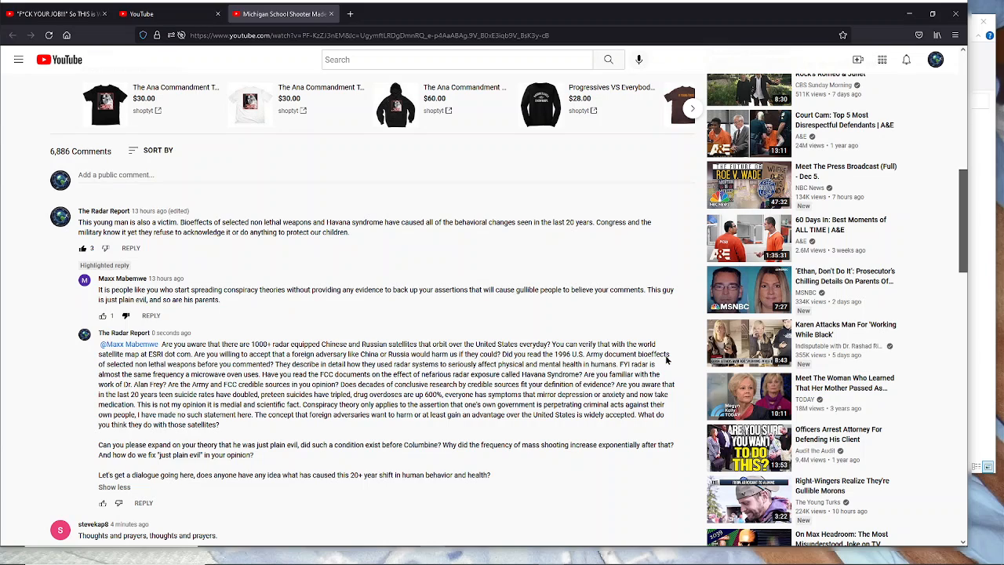
pyautogui.moveTo(197, 366)
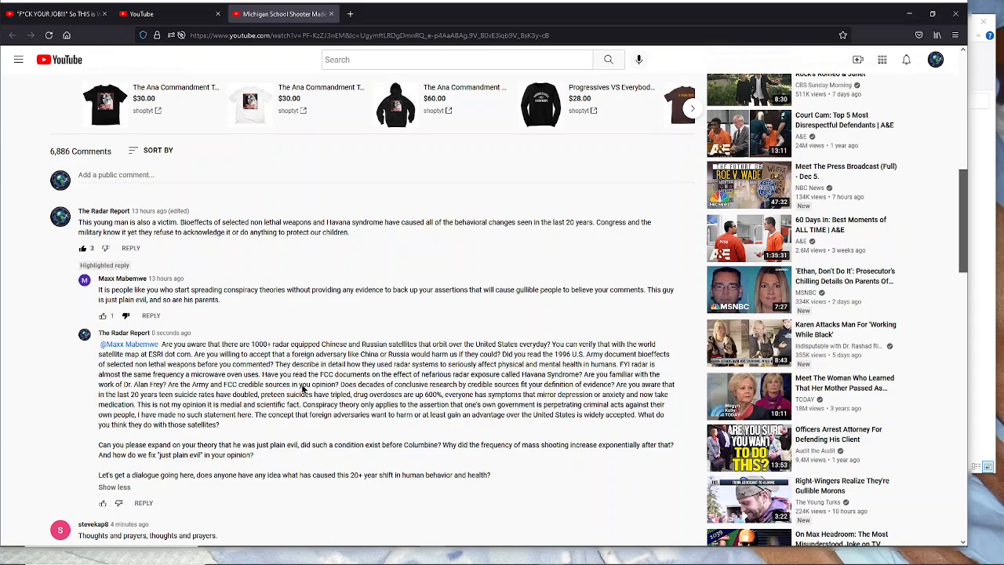
pyautogui.moveTo(302, 433)
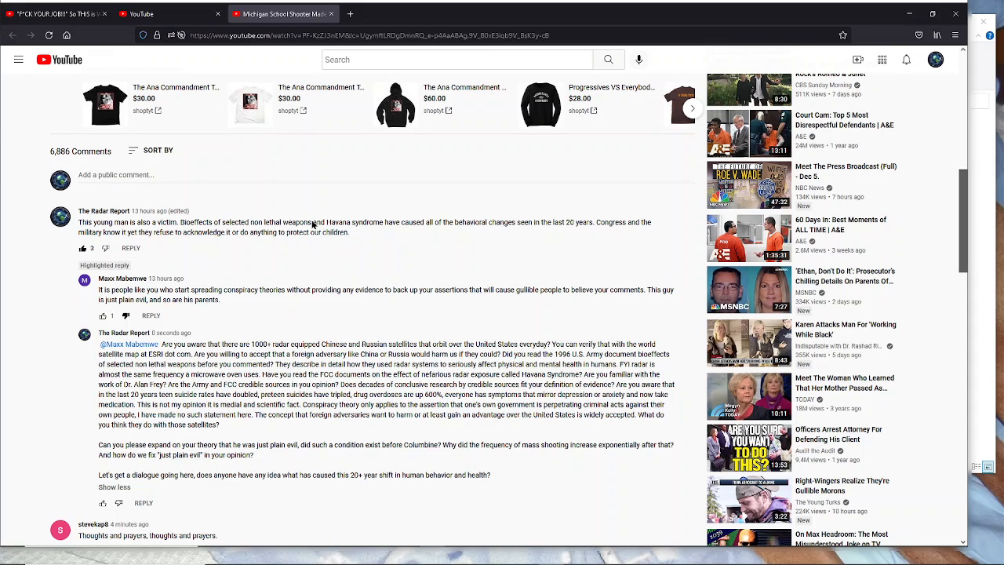
pyautogui.moveTo(276, 259)
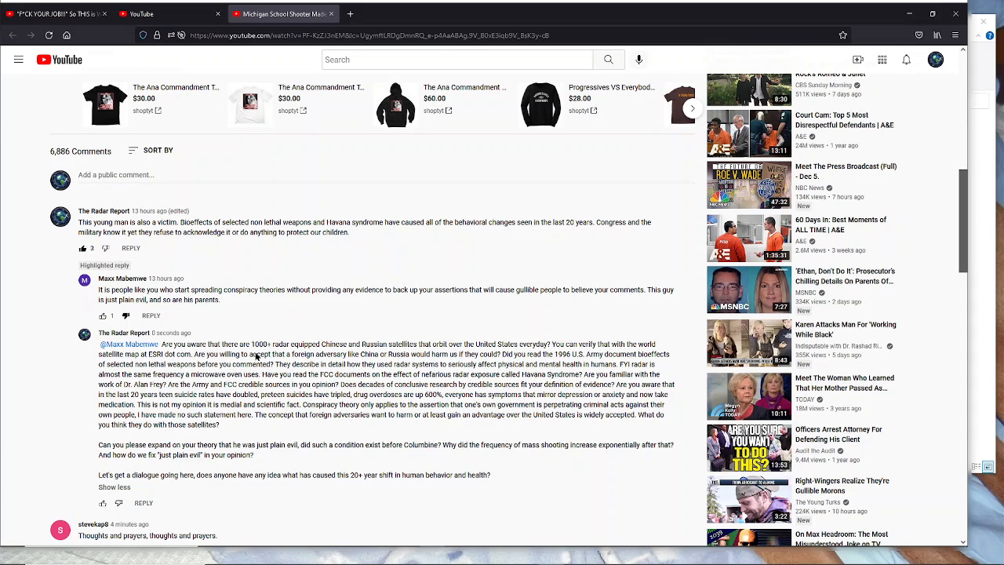
pyautogui.moveTo(408, 348)
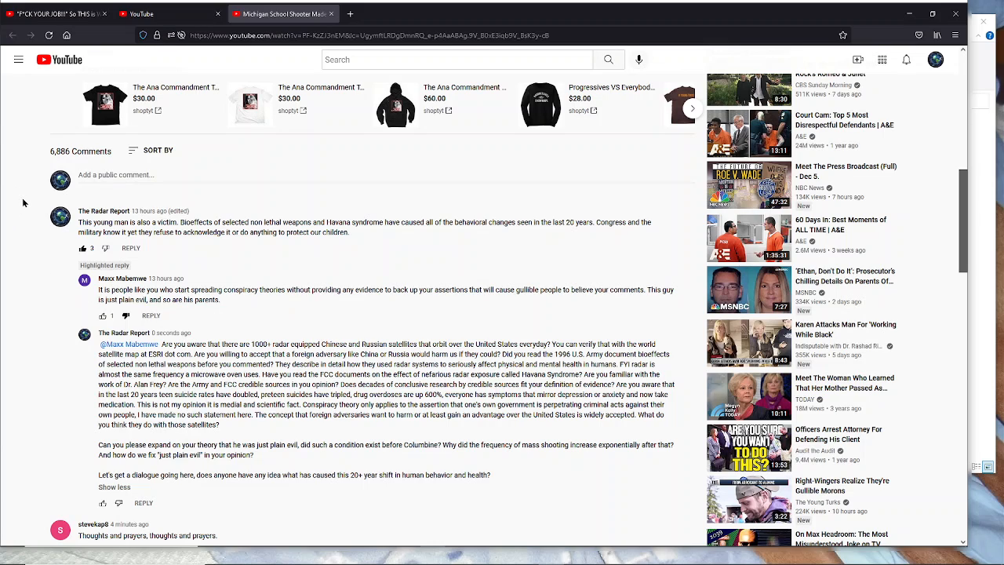
pyautogui.moveTo(254, 254)
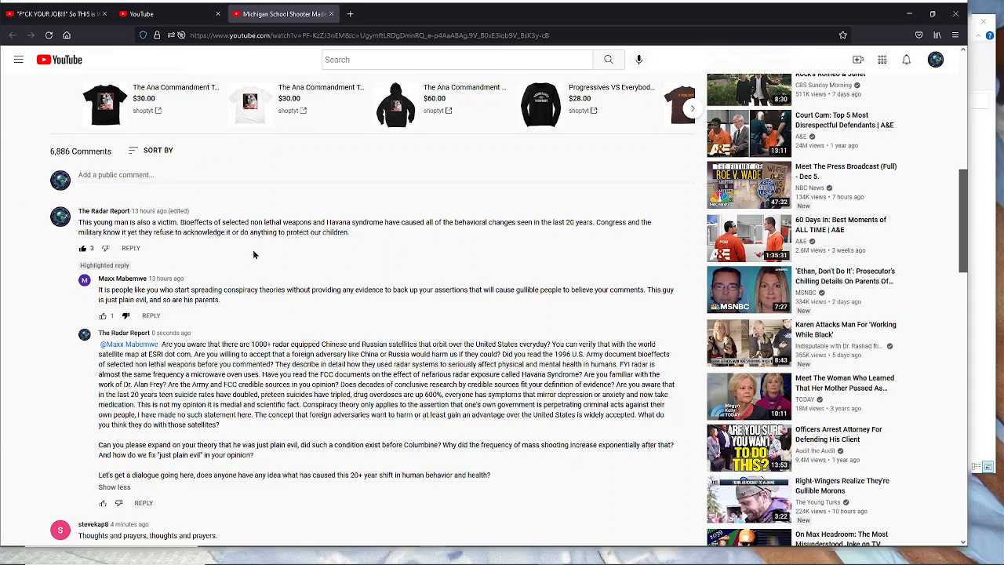
pyautogui.moveTo(25, 131)
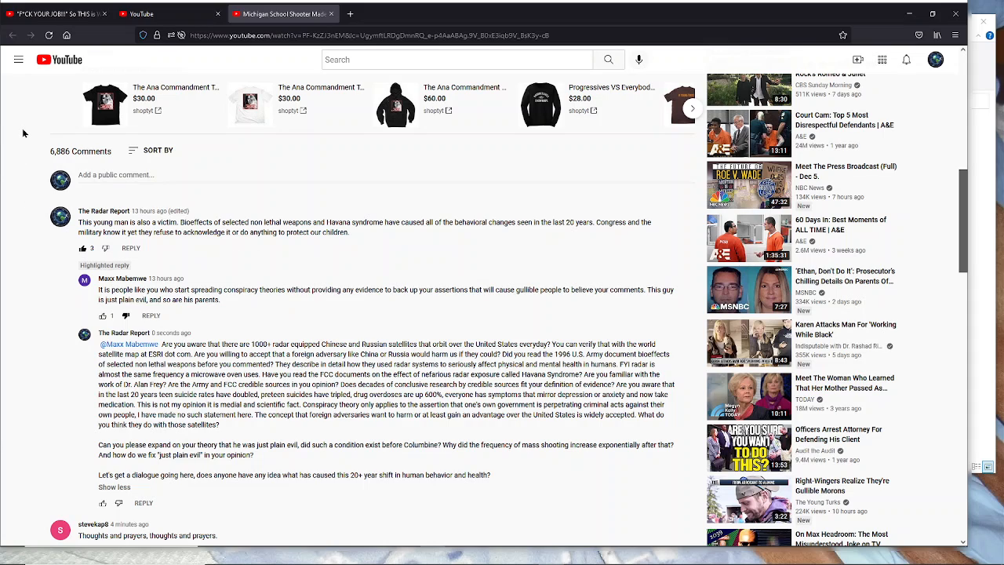